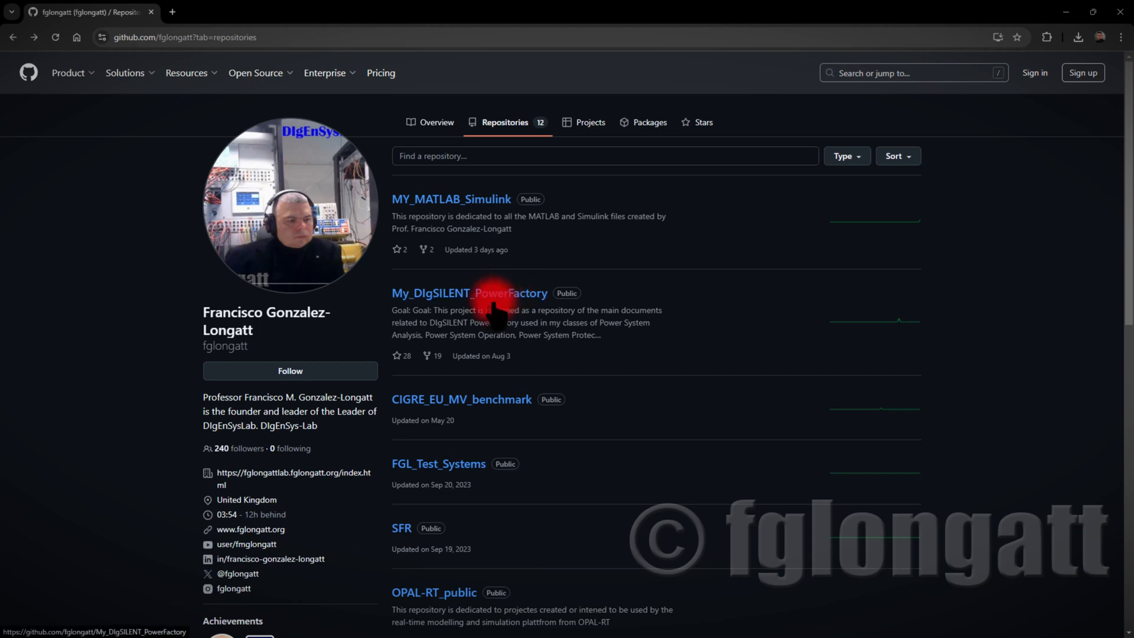
Open the My_DIgSILENT_PowerFactory repository from fglongatt's repository list
{"action": "left_click", "coordinate": [487, 293]}
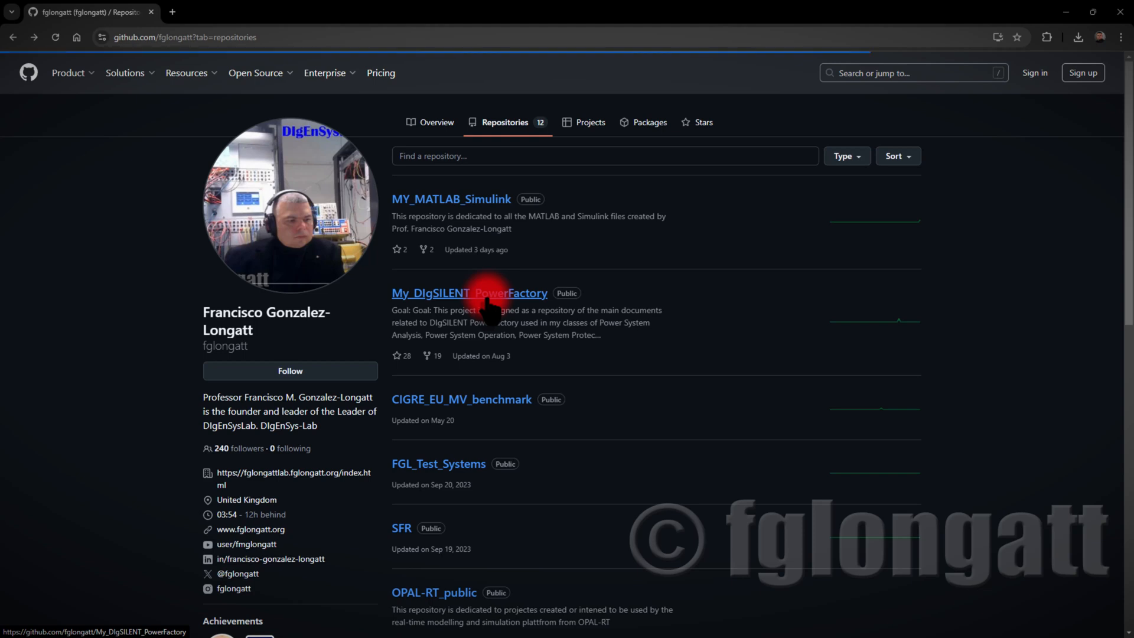
{"action": "left_click", "coordinate": [484, 293]}
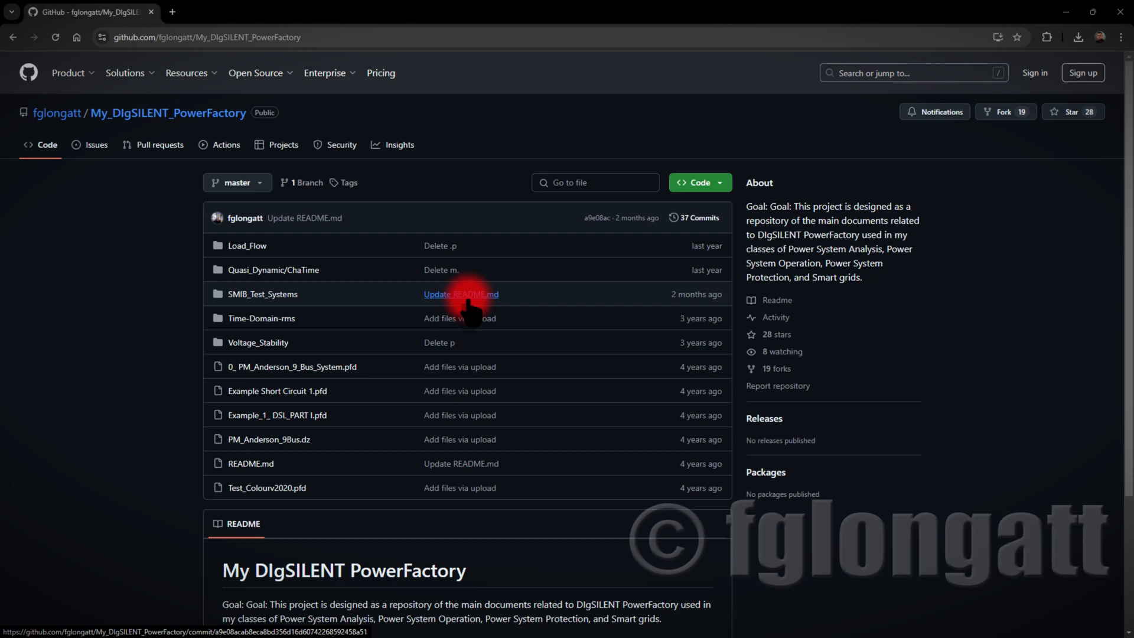
{"action": "mouse_move", "coordinate": [546, 394]}
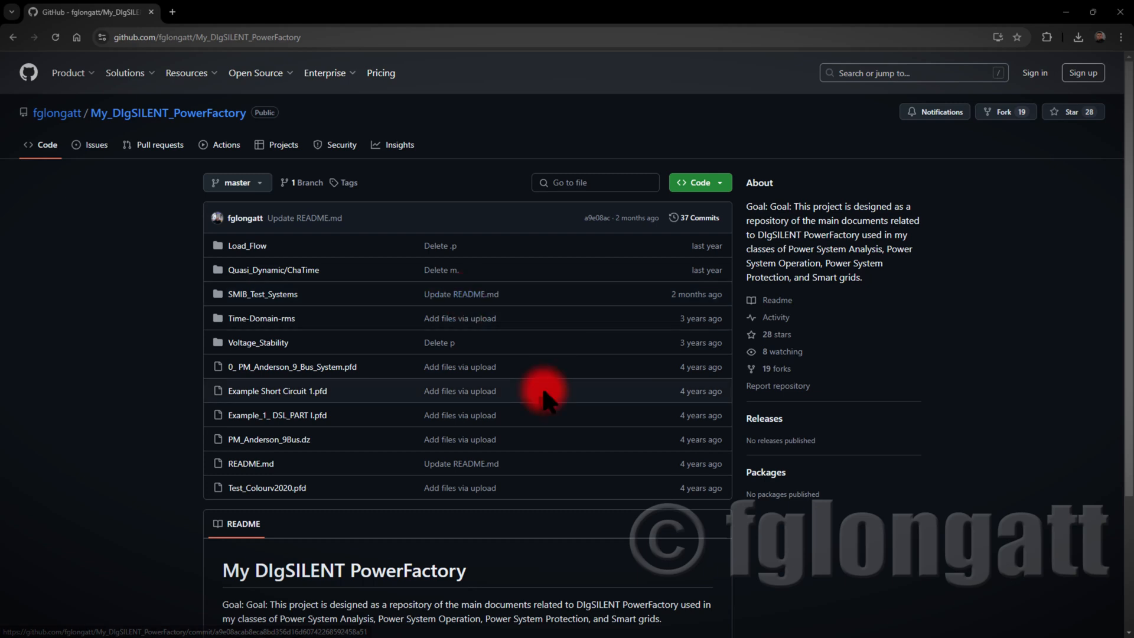
{"action": "mouse_move", "coordinate": [490, 334]}
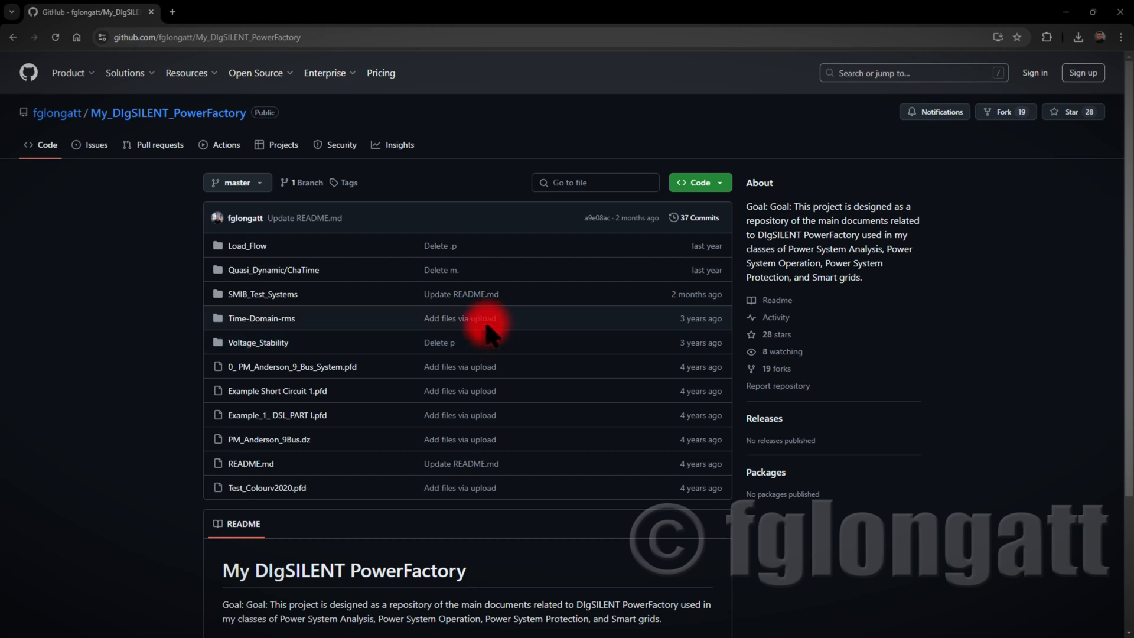
{"action": "mouse_move", "coordinate": [466, 314]}
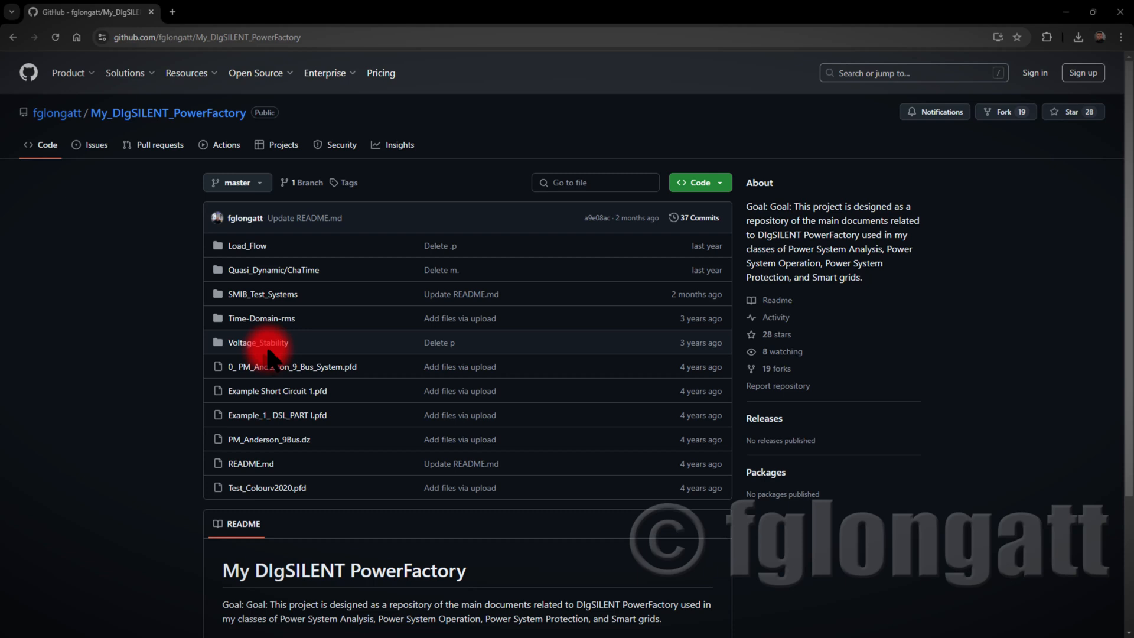
{"action": "mouse_move", "coordinate": [261, 318]}
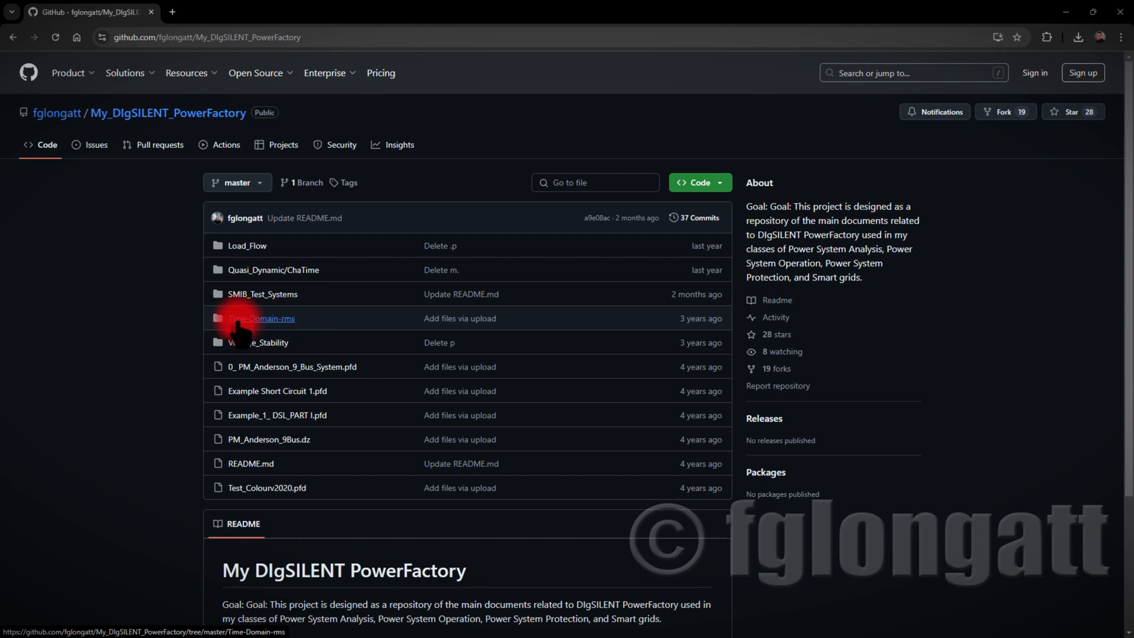
Open 3_ Test System_SMIB_Time_Domain.pfd in the Time-Domain-rms folder and show its more-options menu
{"action": "left_click", "coordinate": [262, 318]}
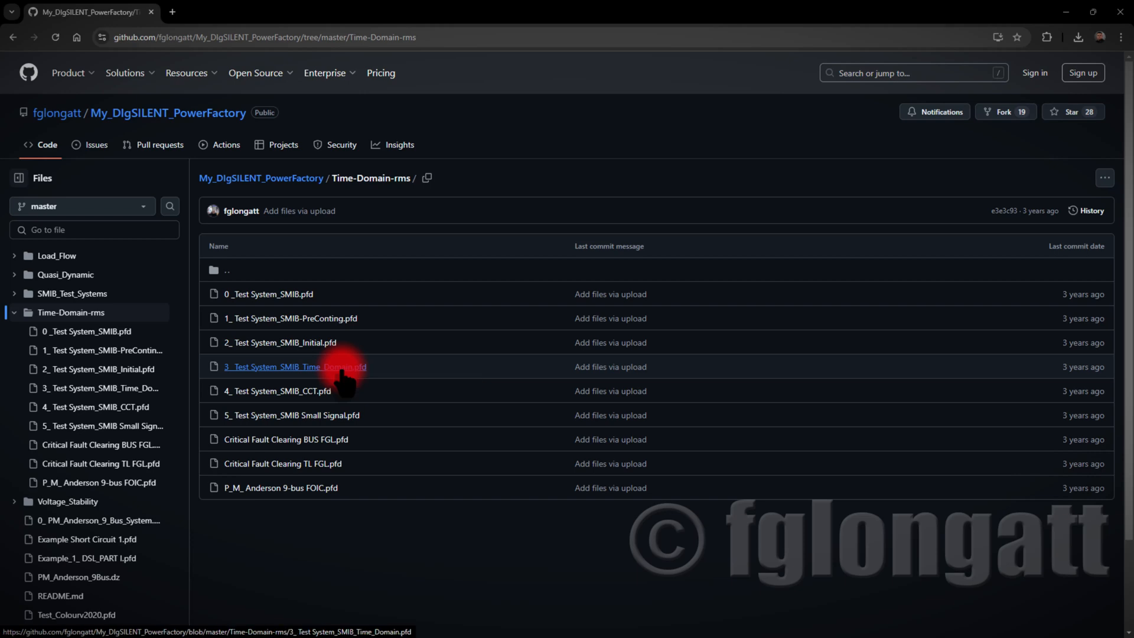
{"action": "left_click", "coordinate": [293, 367]}
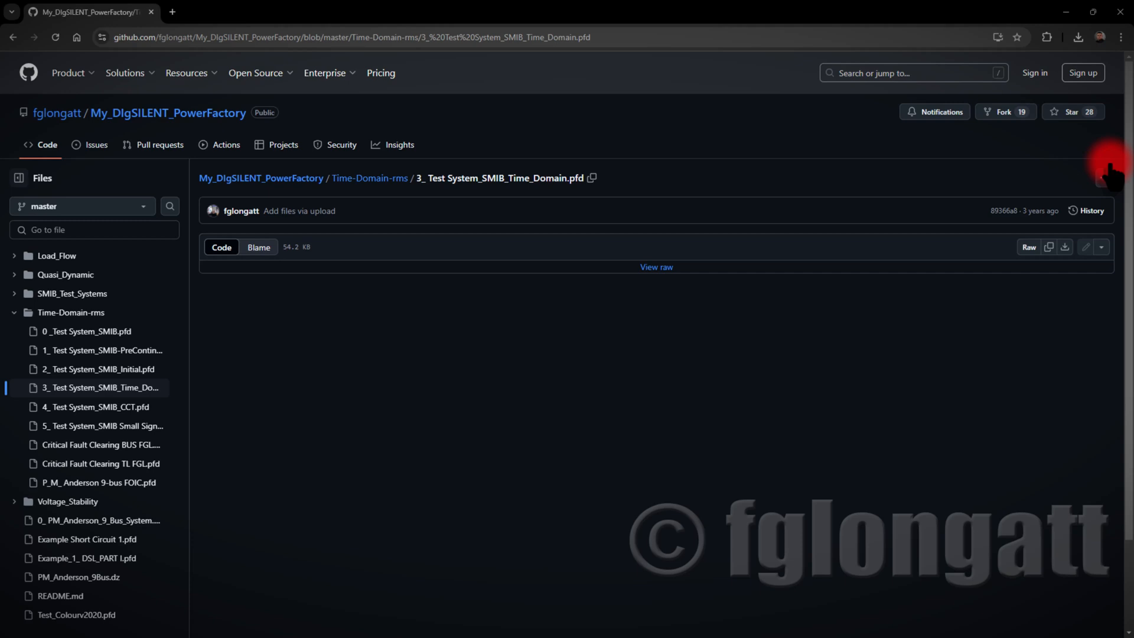
{"action": "left_click", "coordinate": [1104, 177]}
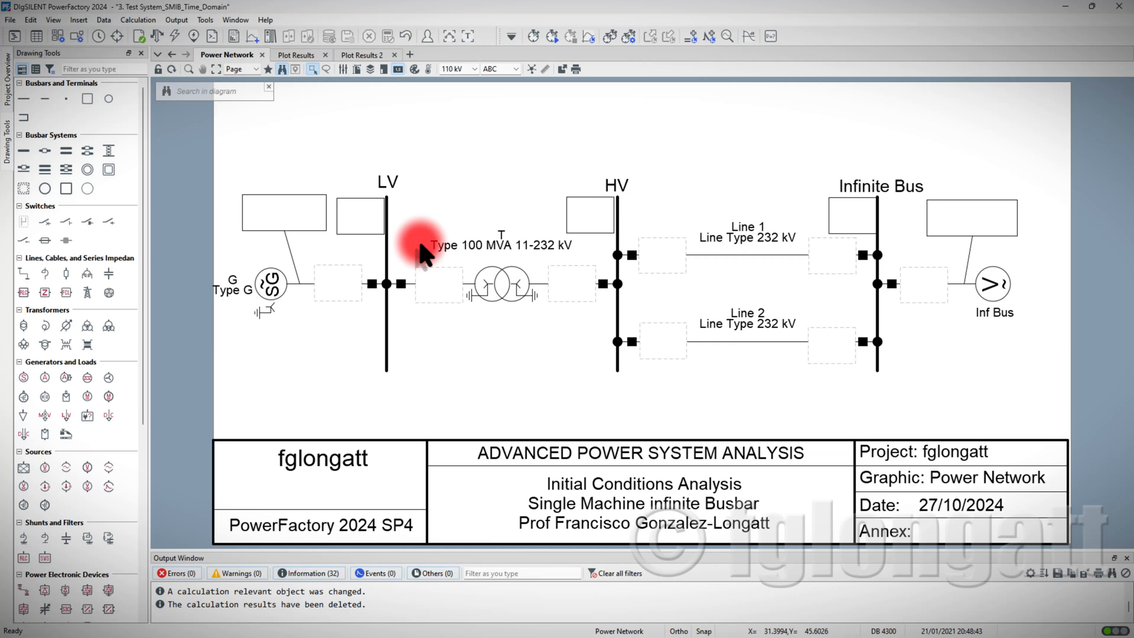
{"action": "mouse_move", "coordinate": [373, 360]}
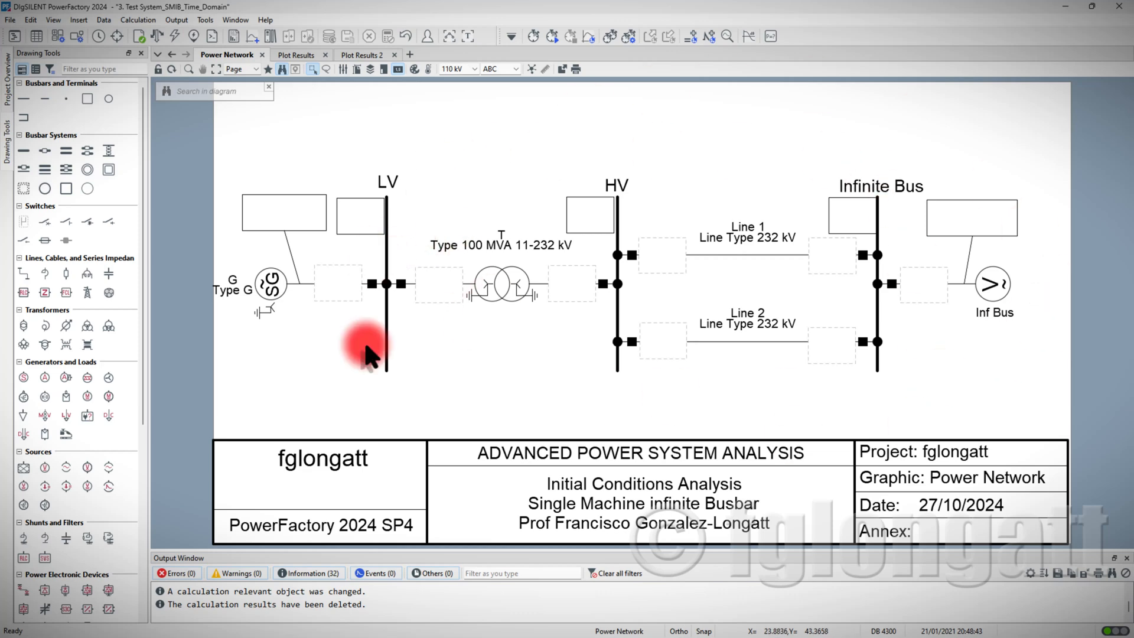
{"action": "mouse_move", "coordinate": [731, 446]}
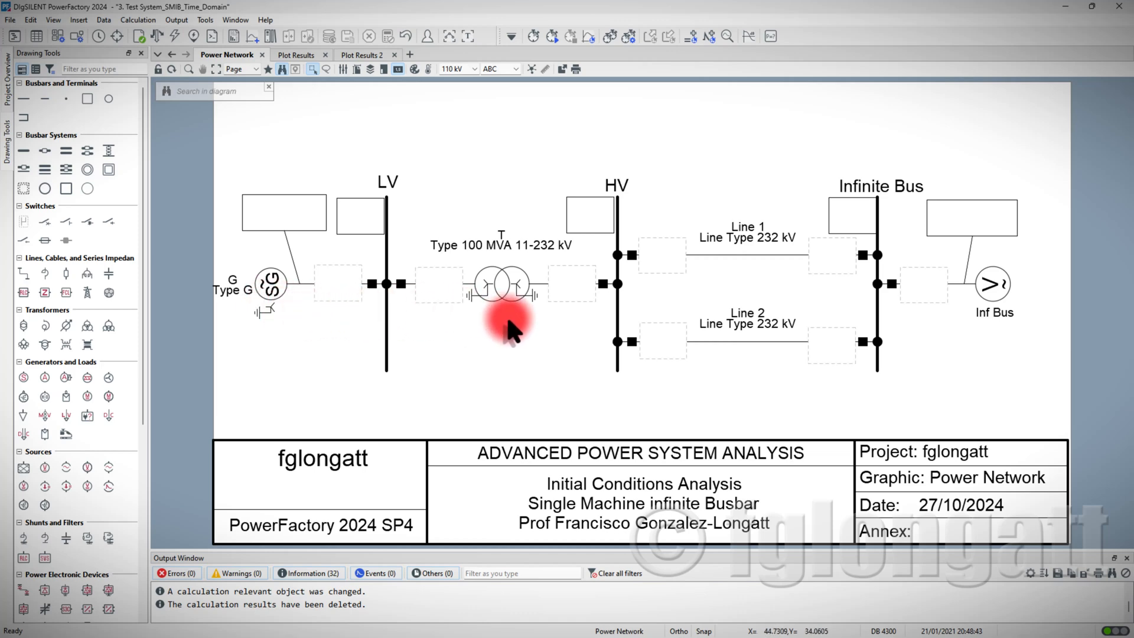
{"action": "mouse_move", "coordinate": [816, 376]}
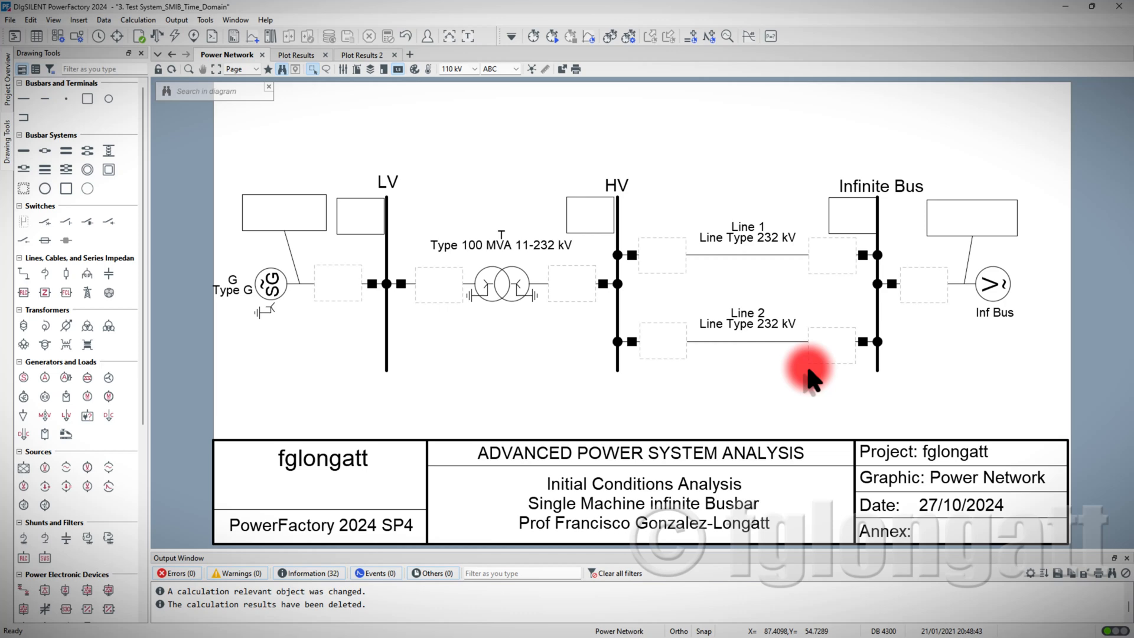
{"action": "mouse_move", "coordinate": [902, 330]}
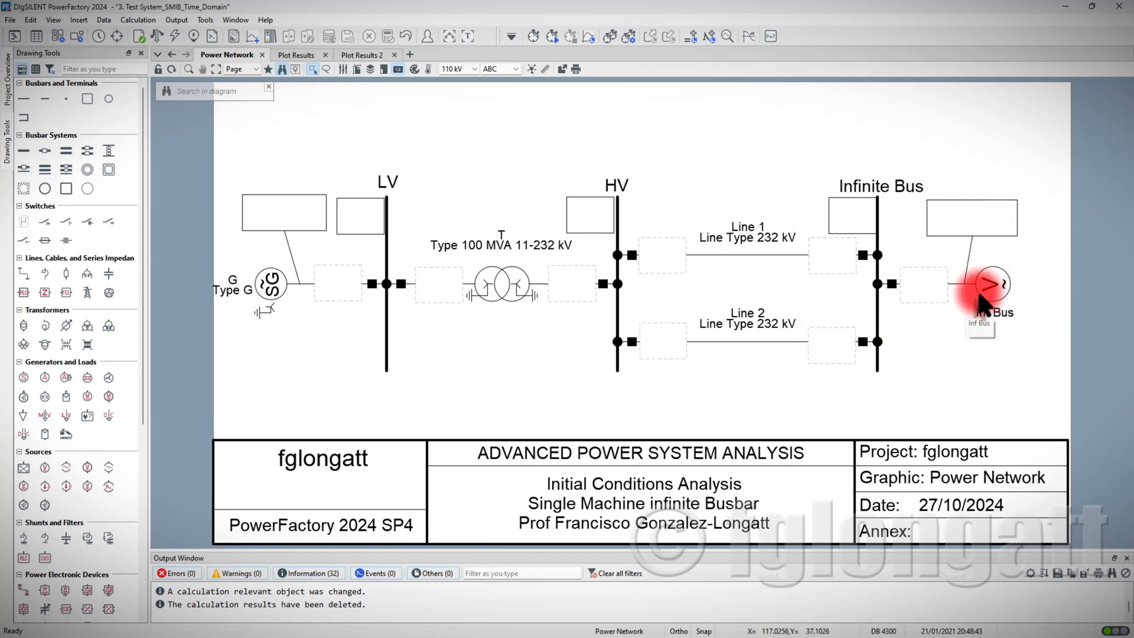
{"action": "mouse_move", "coordinate": [159, 40]}
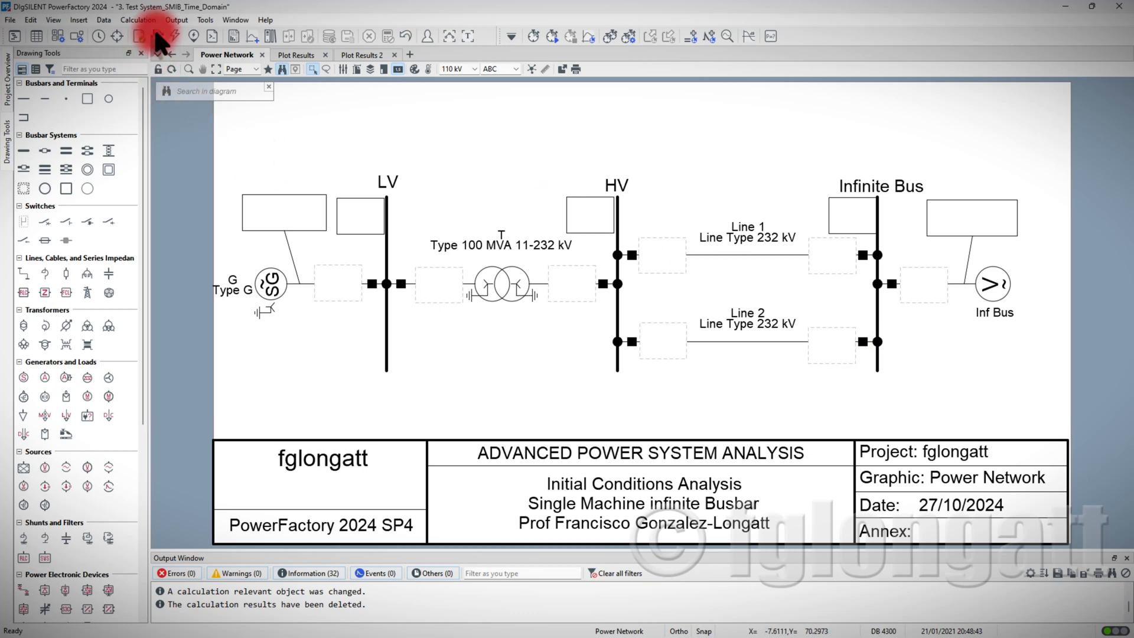
Execute a load flow calculation on the SMIB network diagram
{"action": "left_click", "coordinate": [158, 36]}
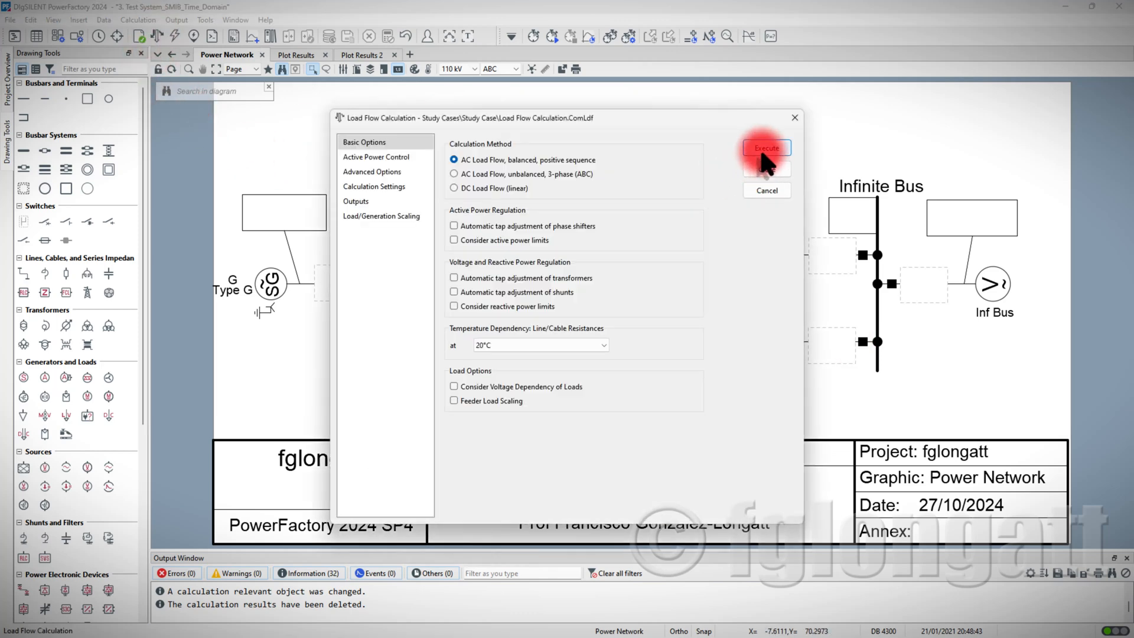
{"action": "left_click", "coordinate": [767, 148]}
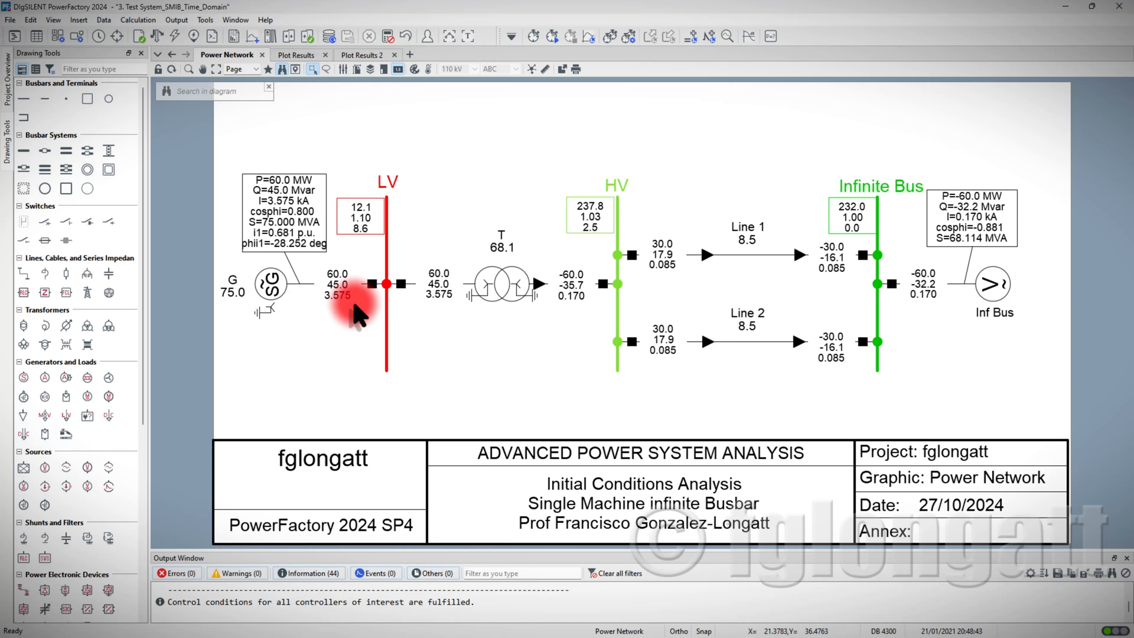
{"action": "mouse_move", "coordinate": [294, 304]}
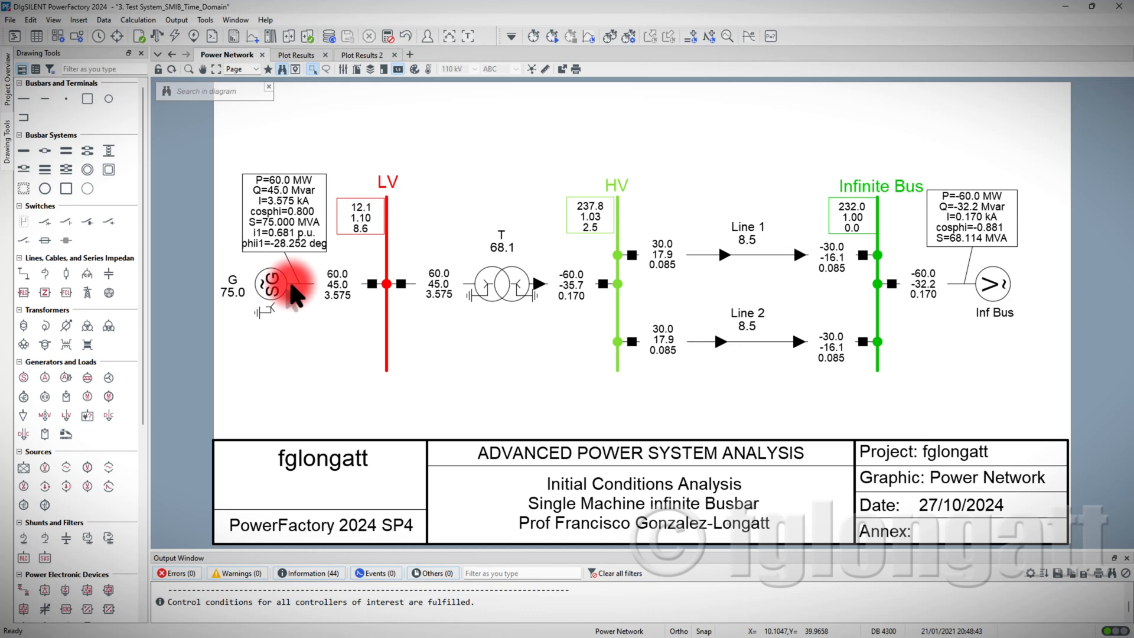
{"action": "double_click", "coordinate": [278, 284]}
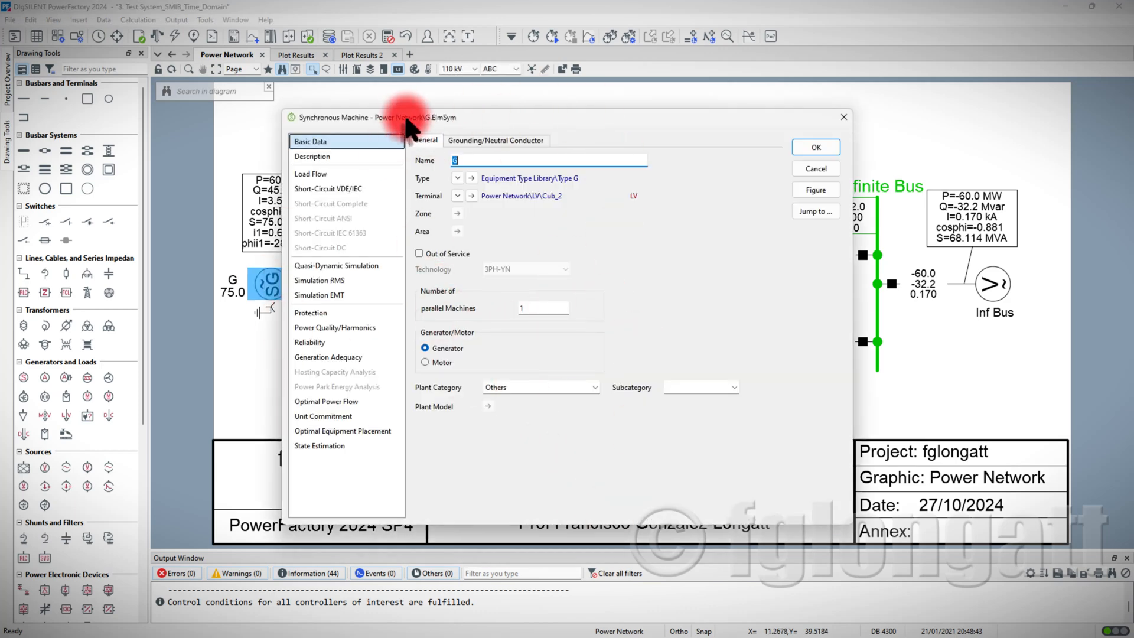
{"action": "mouse_move", "coordinate": [443, 133]}
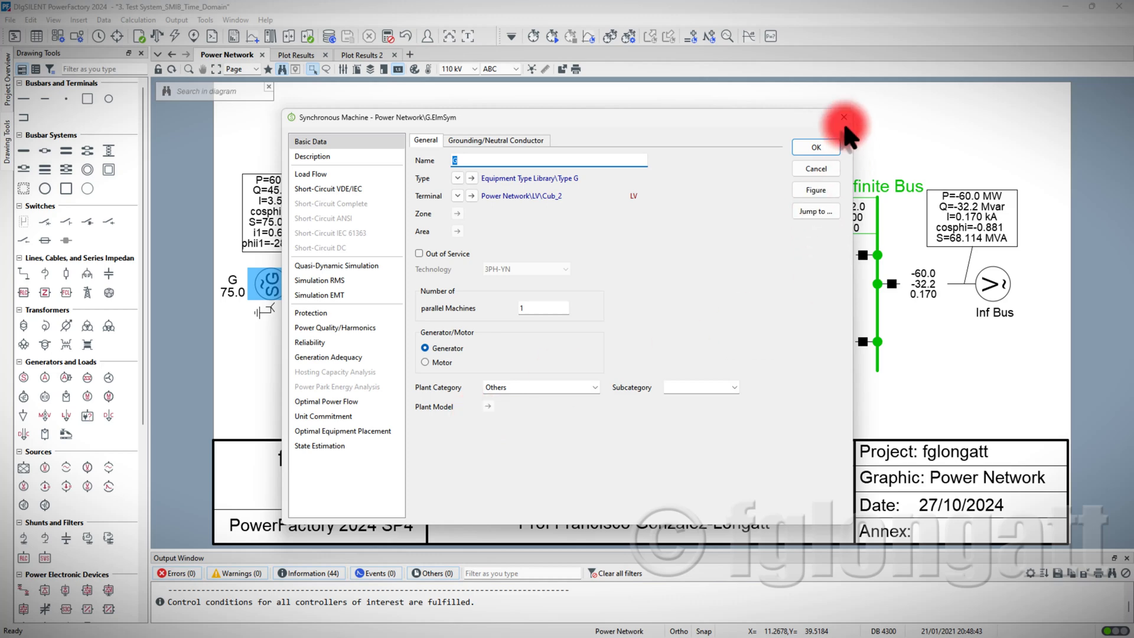
{"action": "left_click", "coordinate": [816, 147]}
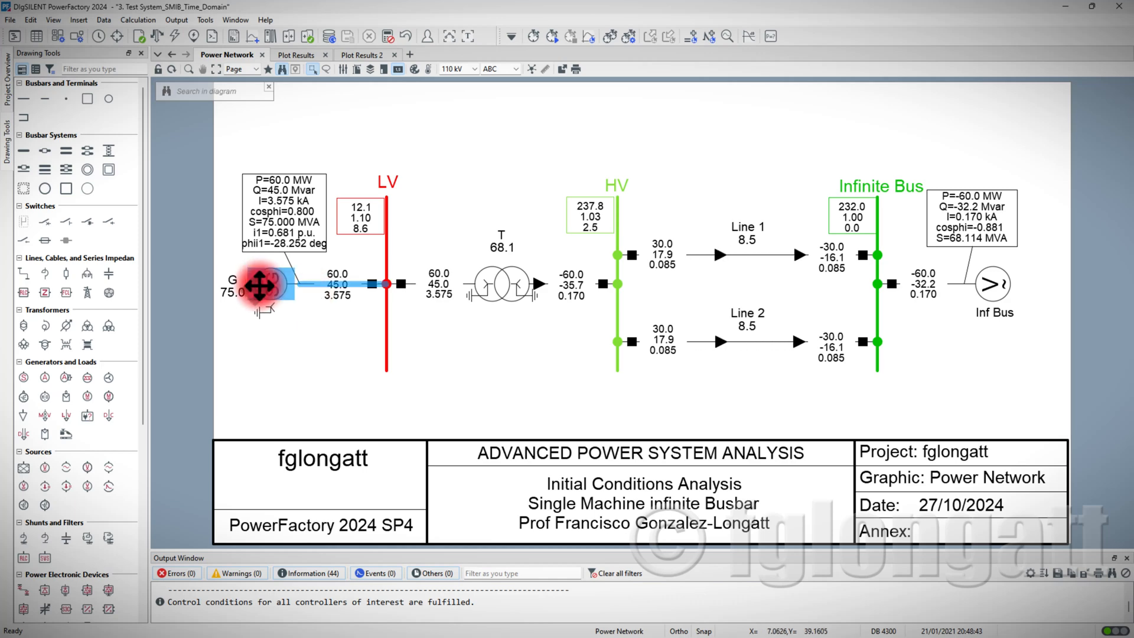
Show the context menu of generator G on the single-line diagram
{"action": "right_click", "coordinate": [260, 286]}
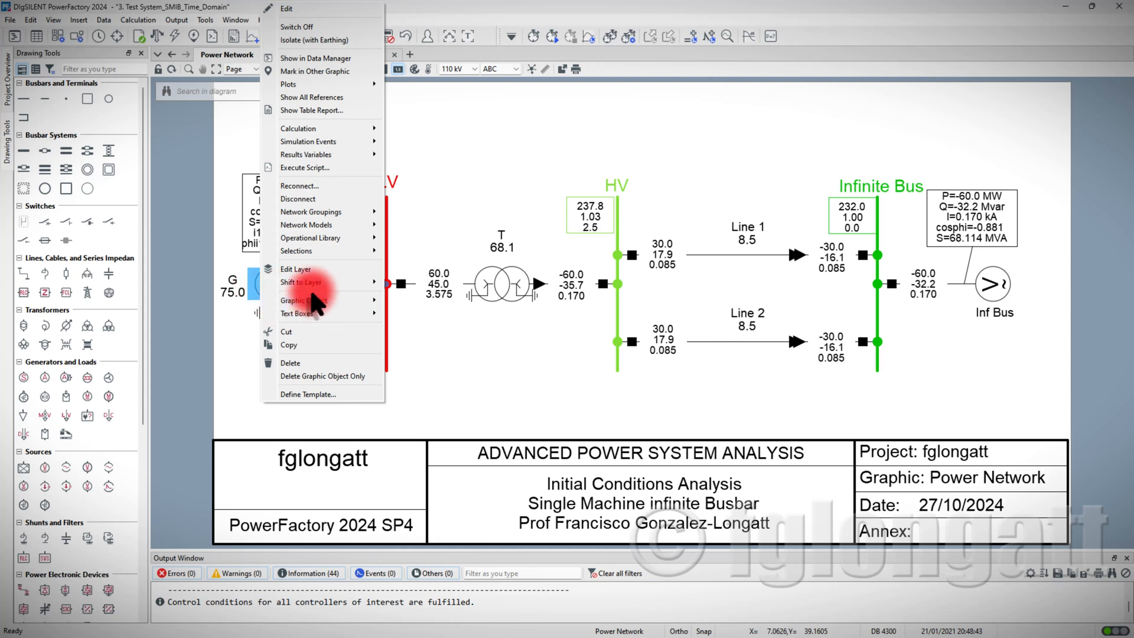
{"action": "mouse_move", "coordinate": [306, 225]}
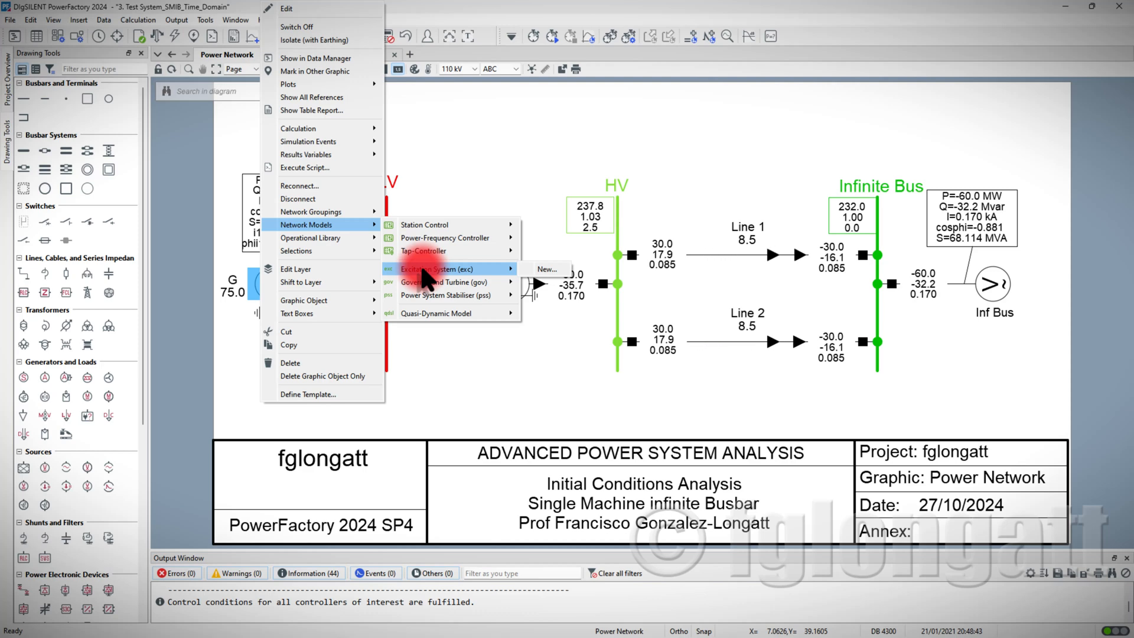
{"action": "mouse_move", "coordinate": [459, 282]}
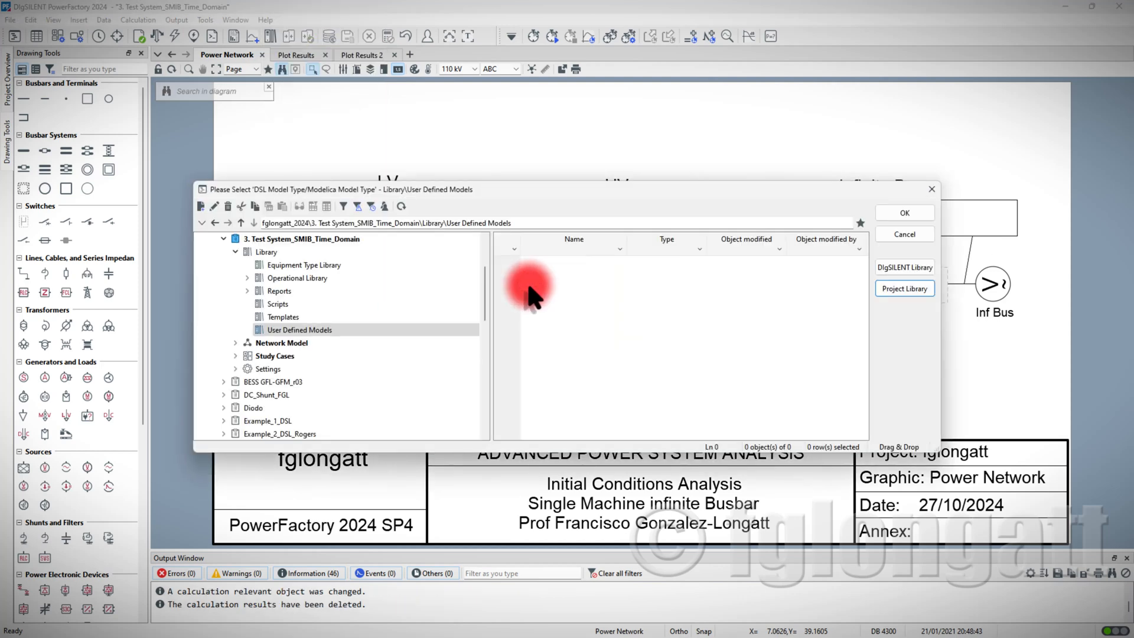
{"action": "mouse_move", "coordinate": [474, 303]}
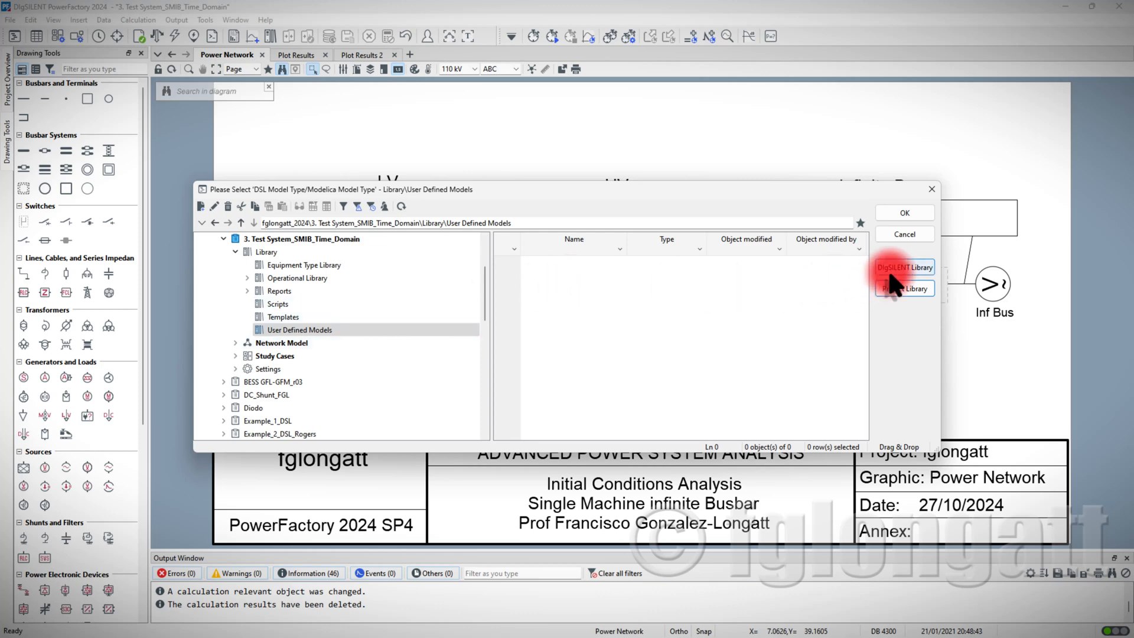
Select gov_GAS from DIgSILENT Library Governors and Turbines/Engines as the governor type
{"action": "left_click", "coordinate": [905, 268]}
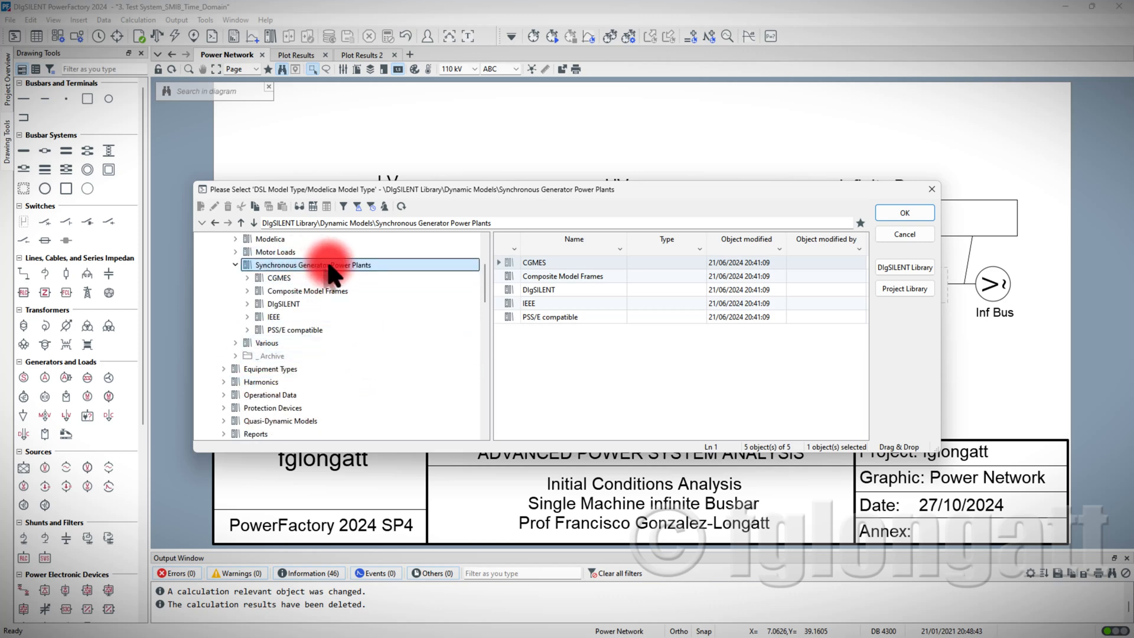
{"action": "mouse_move", "coordinate": [373, 277]}
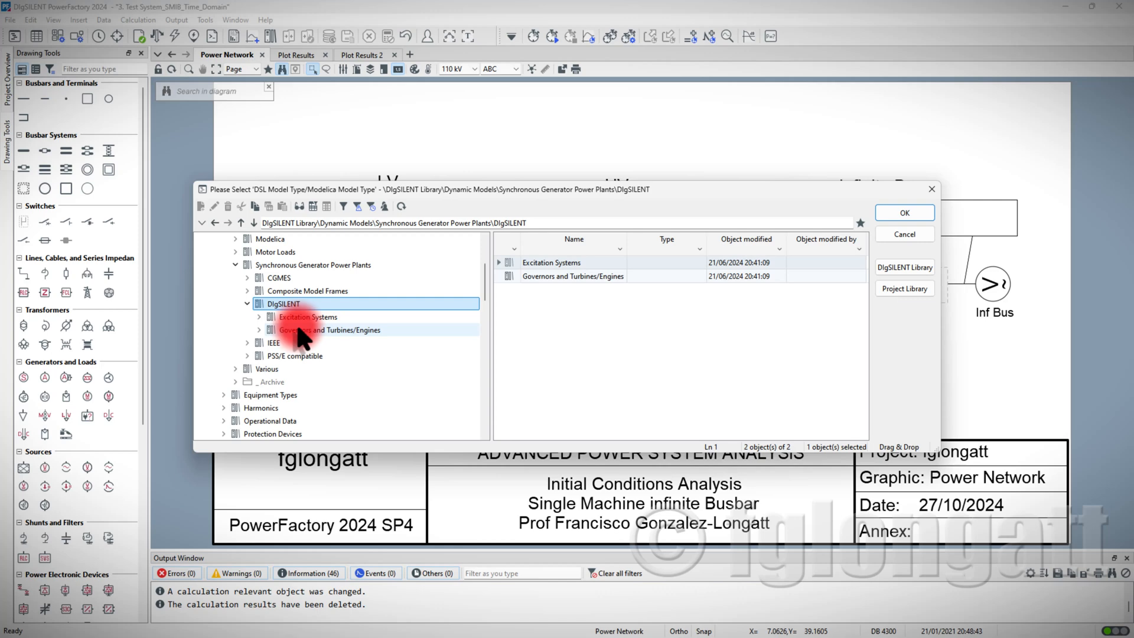
{"action": "left_click", "coordinate": [329, 329]}
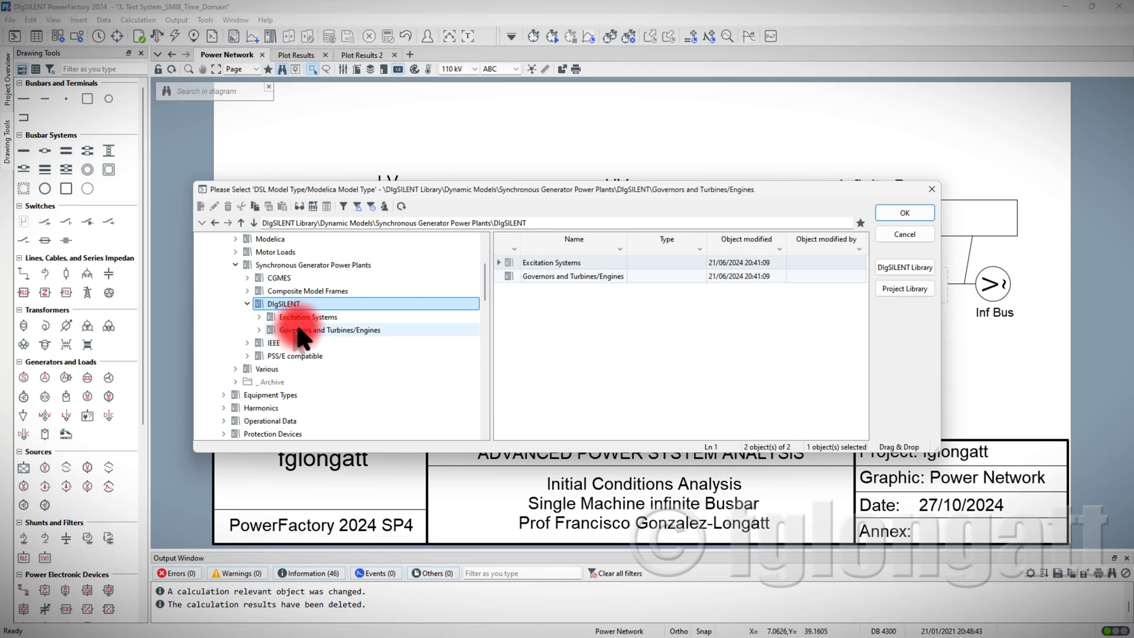
{"action": "left_click", "coordinate": [331, 329]}
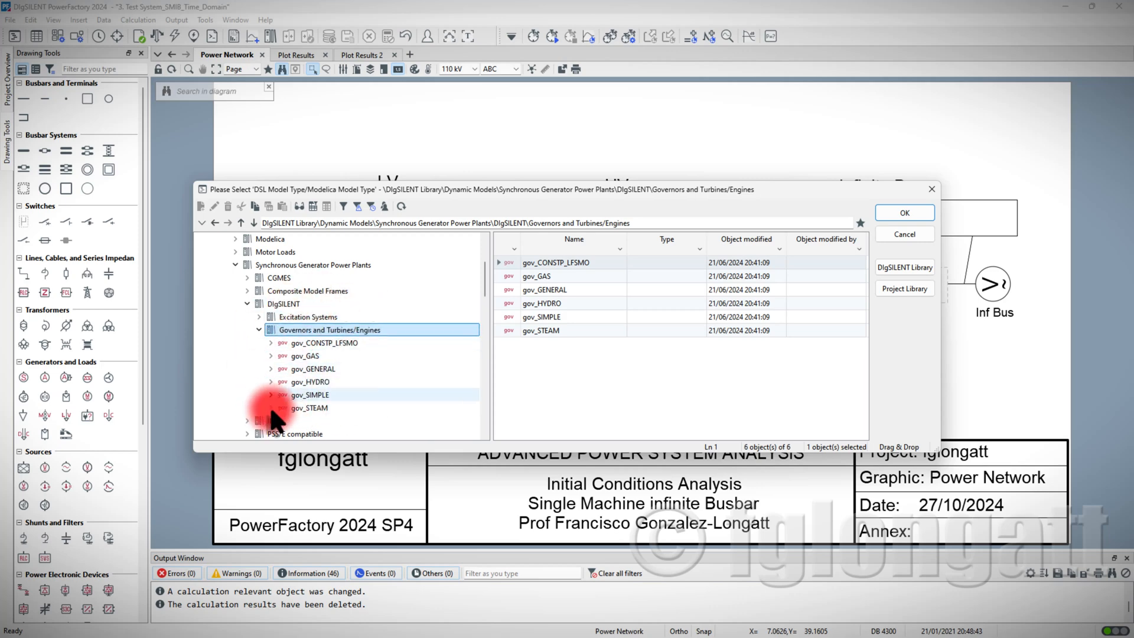
{"action": "left_click", "coordinate": [536, 276]}
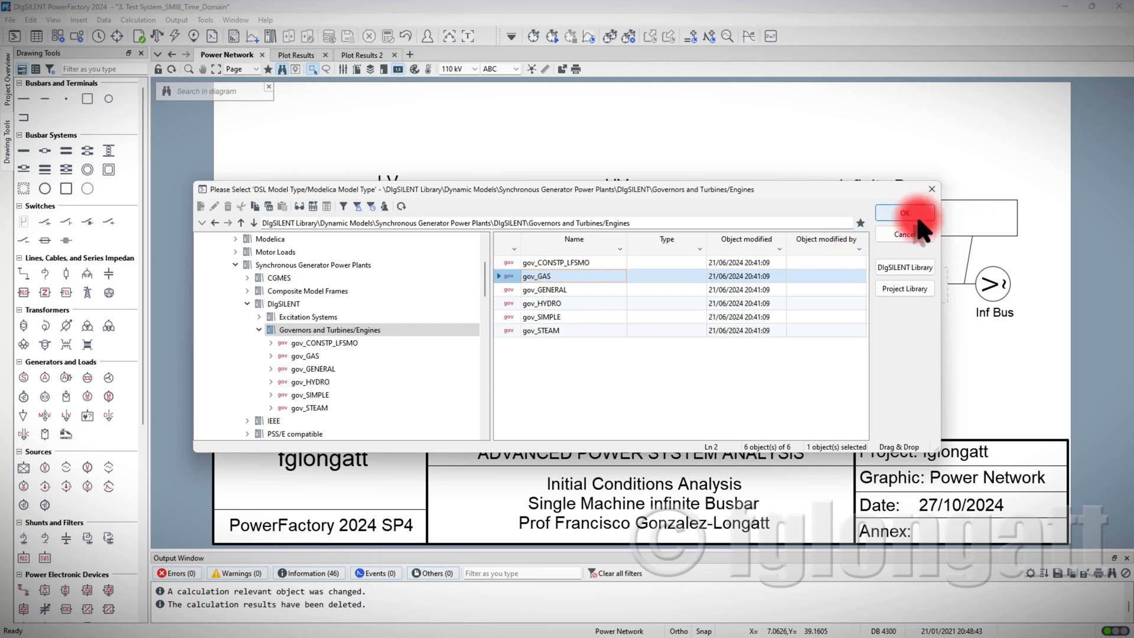
{"action": "left_click", "coordinate": [904, 213]}
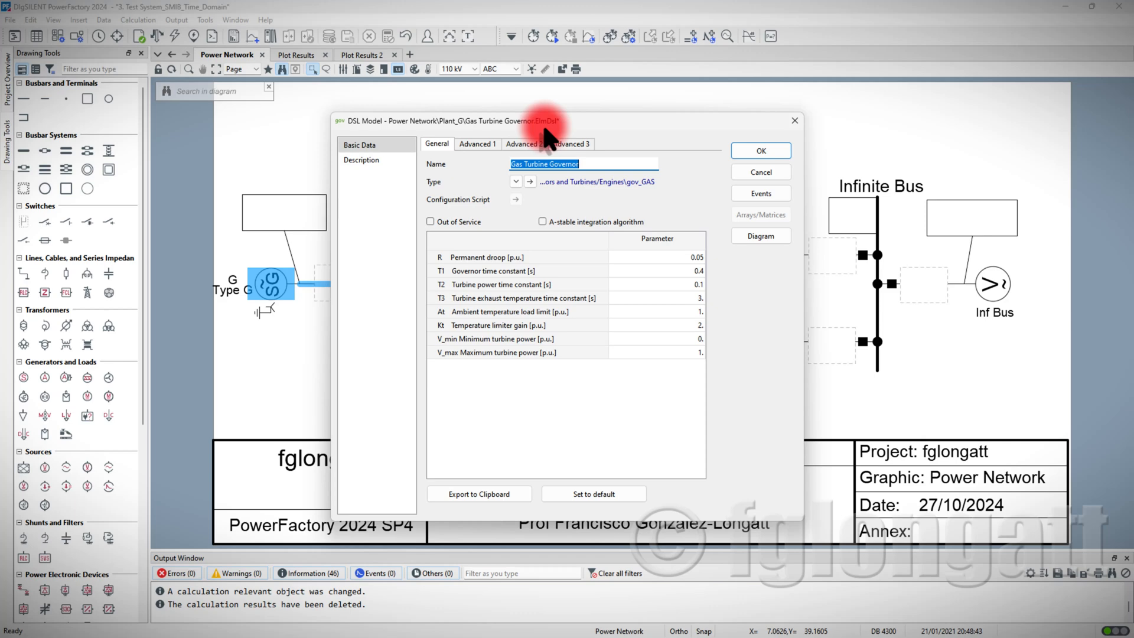
{"action": "mouse_move", "coordinate": [539, 137]}
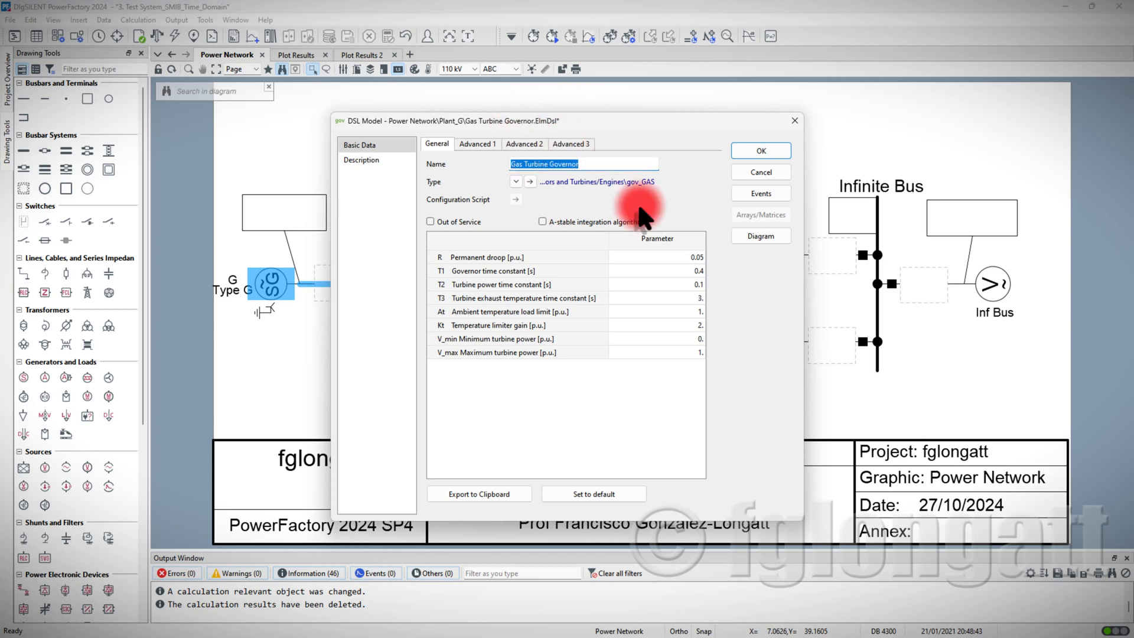
Open the gov_GAS block diagram tab and close the Gas Turbine Governor DSL dialog
{"action": "left_click", "coordinate": [761, 236]}
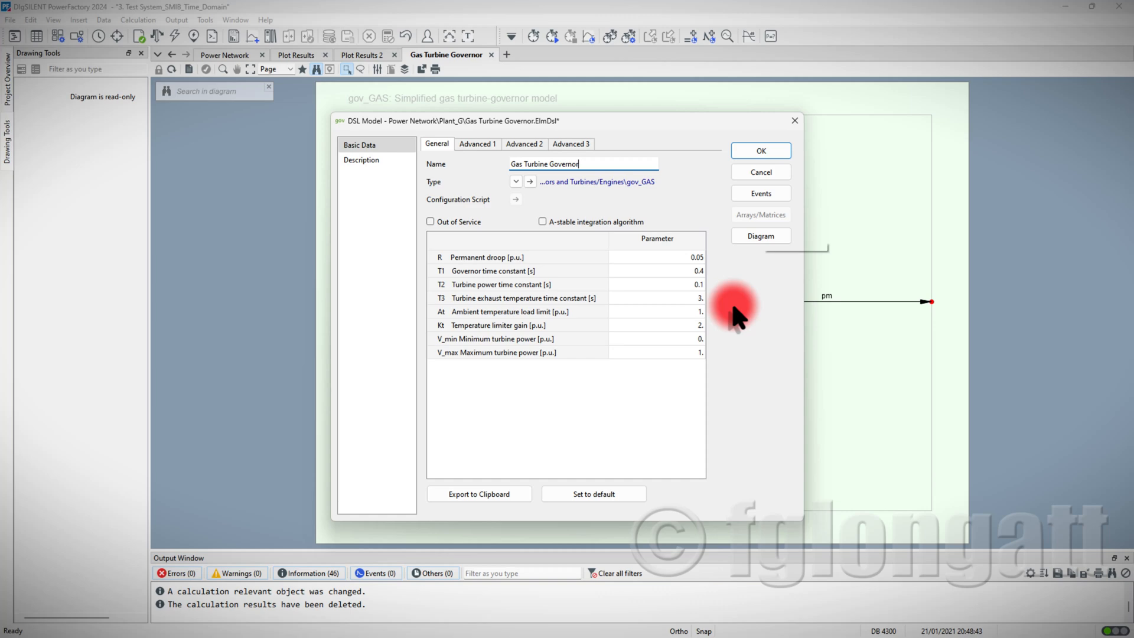
{"action": "mouse_move", "coordinate": [683, 334]}
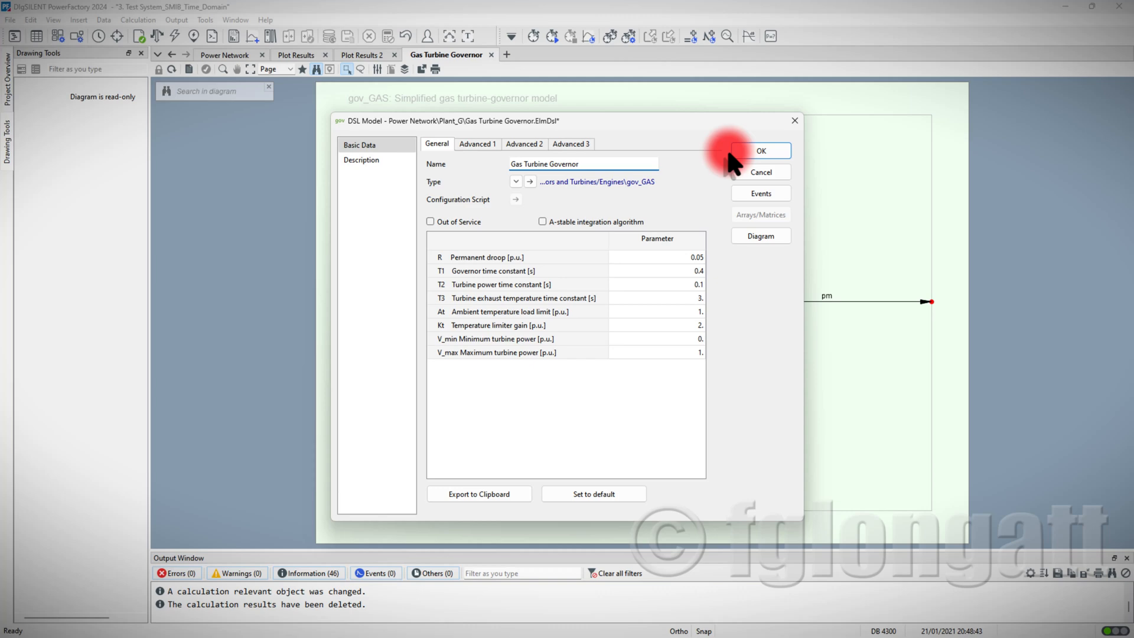
{"action": "left_click", "coordinate": [761, 150]}
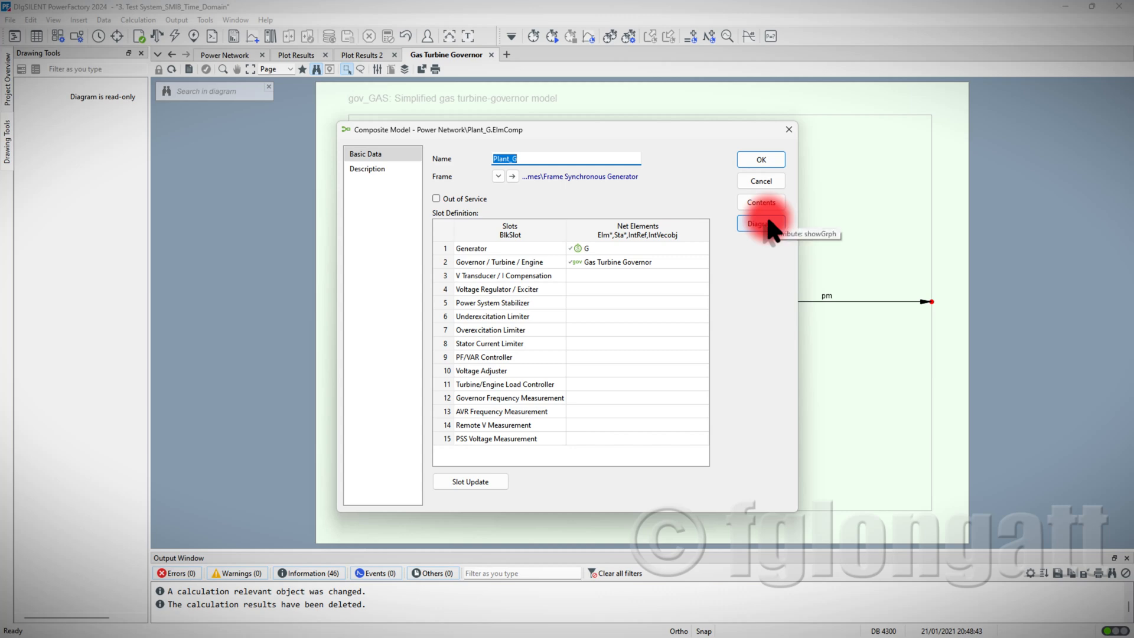
Open the Plant_G frame diagram tab, then go back to the Power Network tab
{"action": "left_click", "coordinate": [761, 223]}
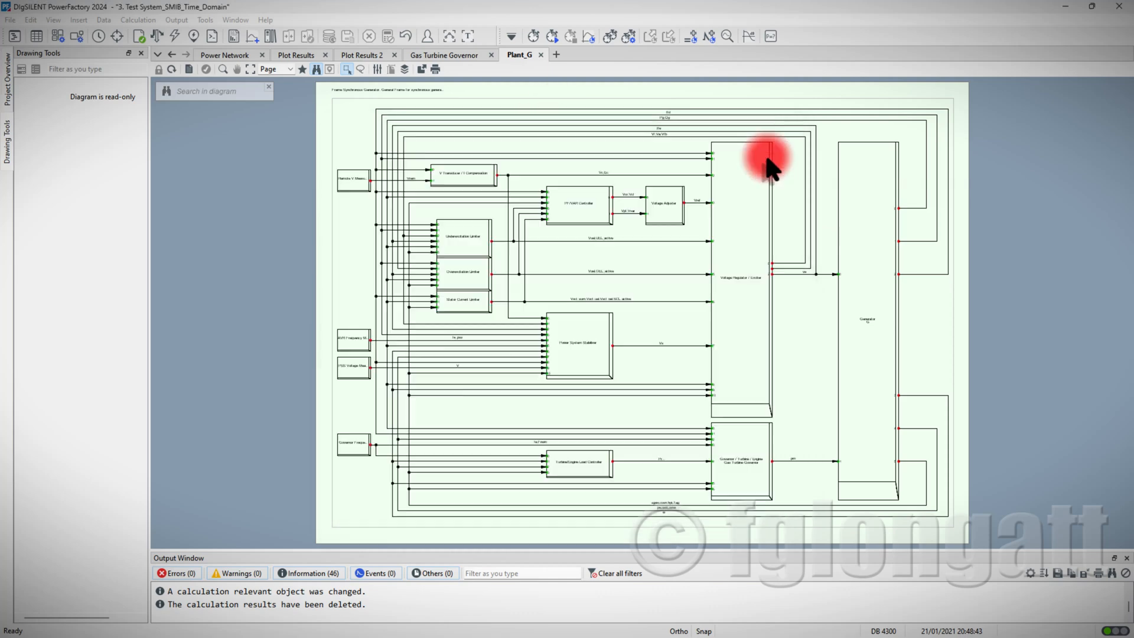
{"action": "left_click", "coordinate": [225, 54]}
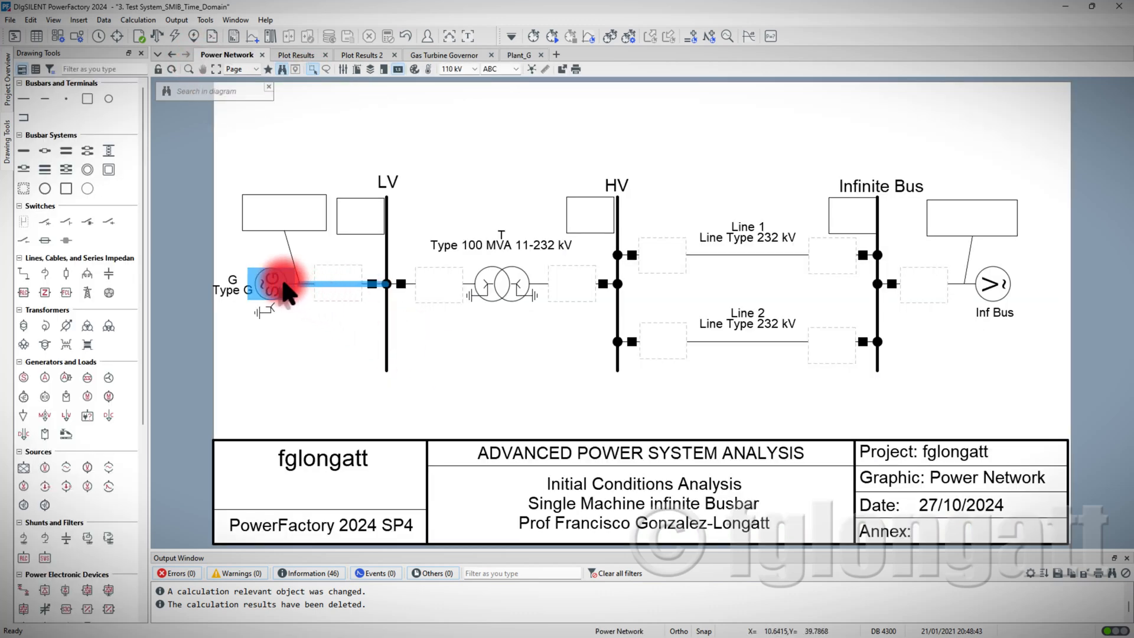
{"action": "double_click", "coordinate": [266, 283]}
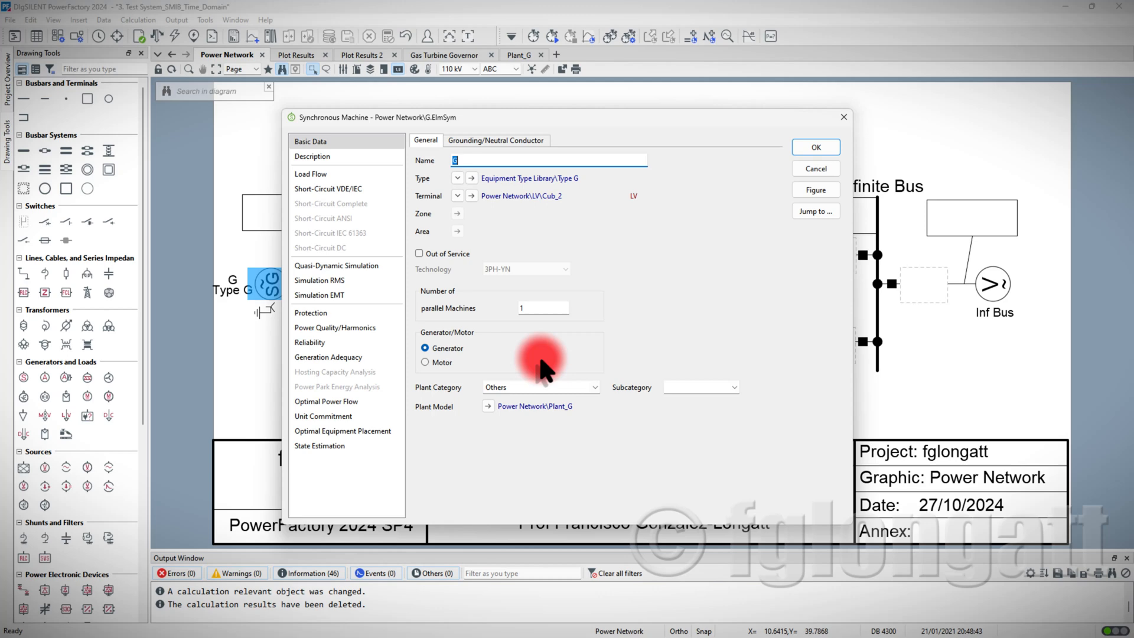
{"action": "mouse_move", "coordinate": [469, 426]}
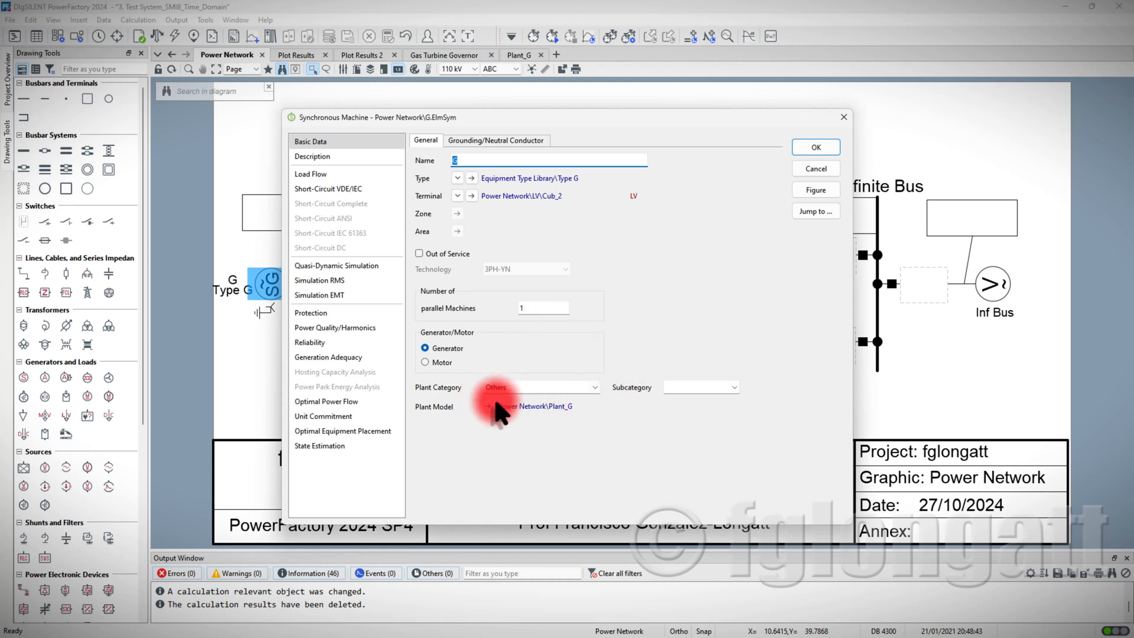
{"action": "left_click", "coordinate": [504, 405]}
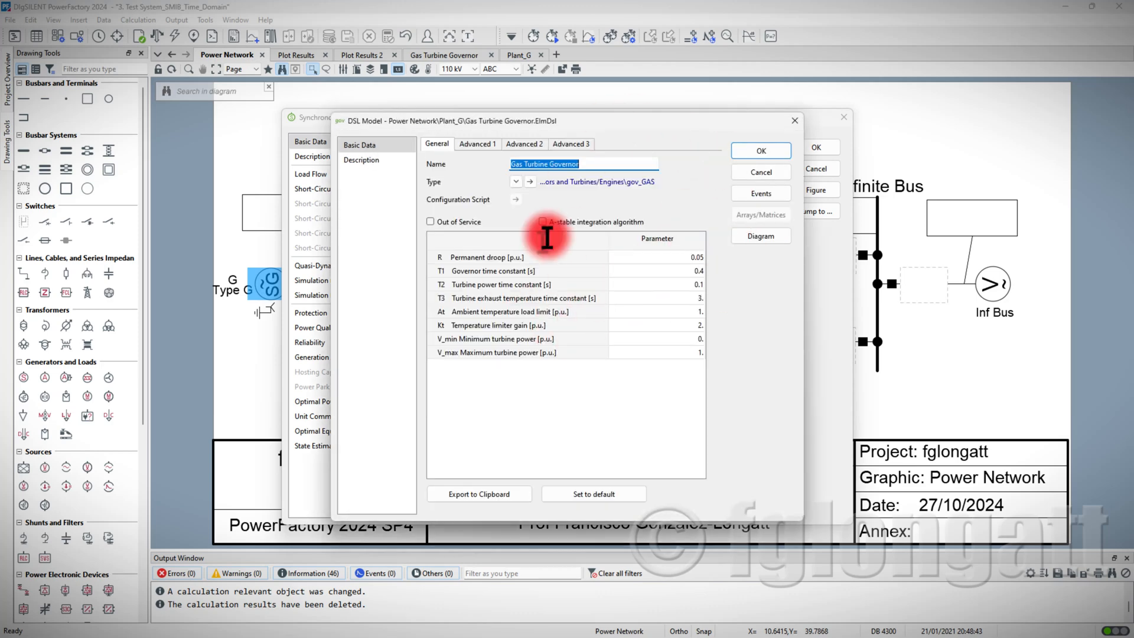
{"action": "mouse_move", "coordinate": [655, 245]}
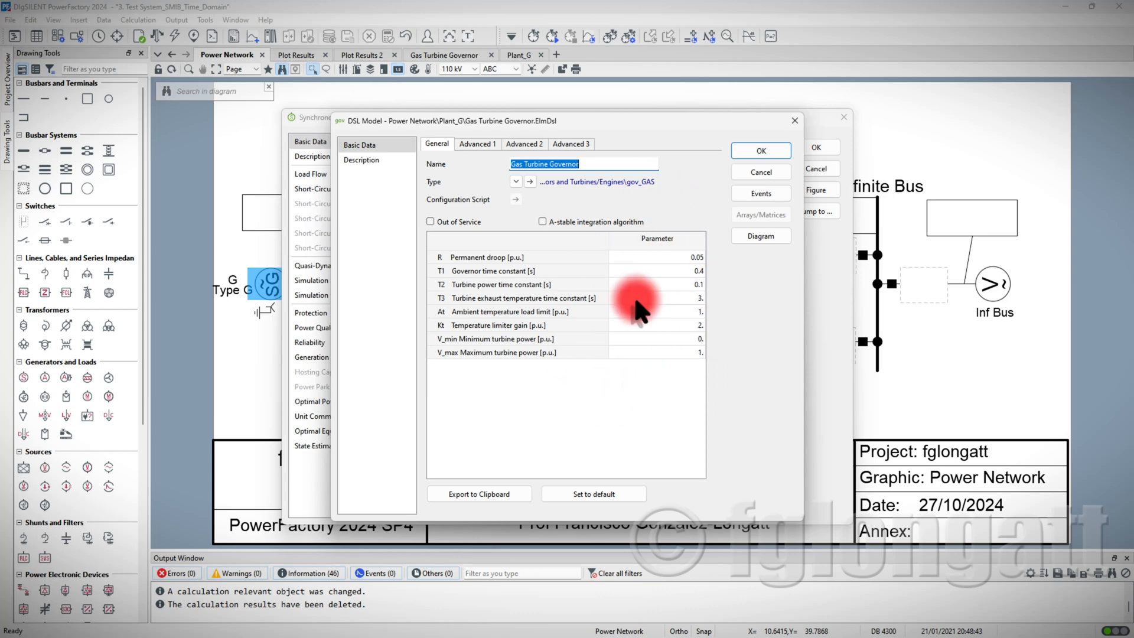
{"action": "left_click", "coordinate": [760, 151]}
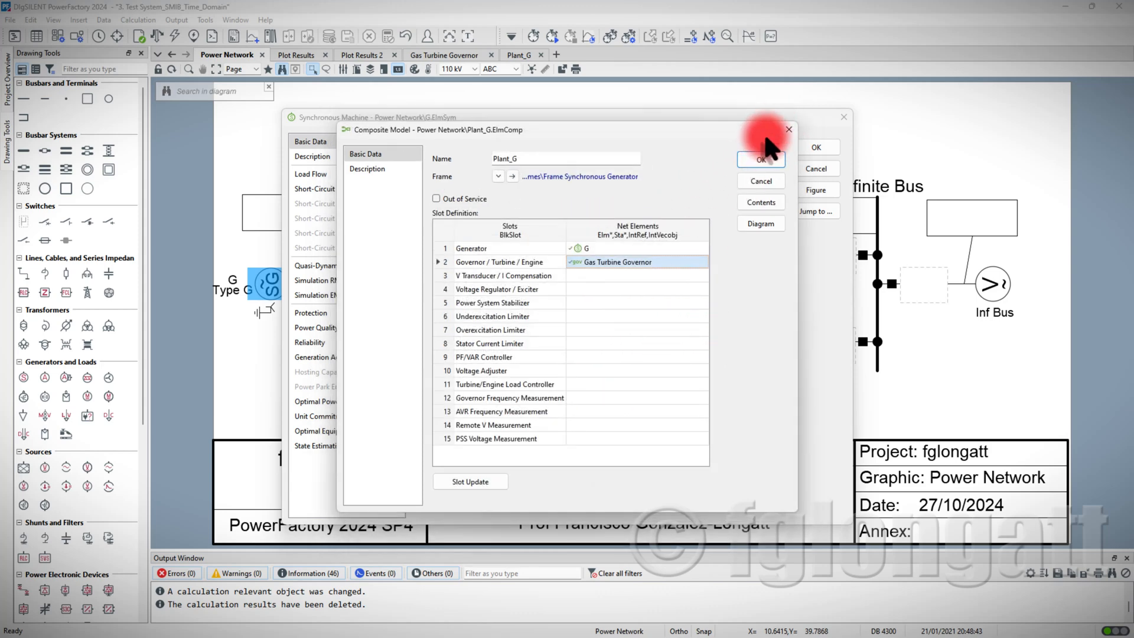
{"action": "left_click", "coordinate": [762, 160]}
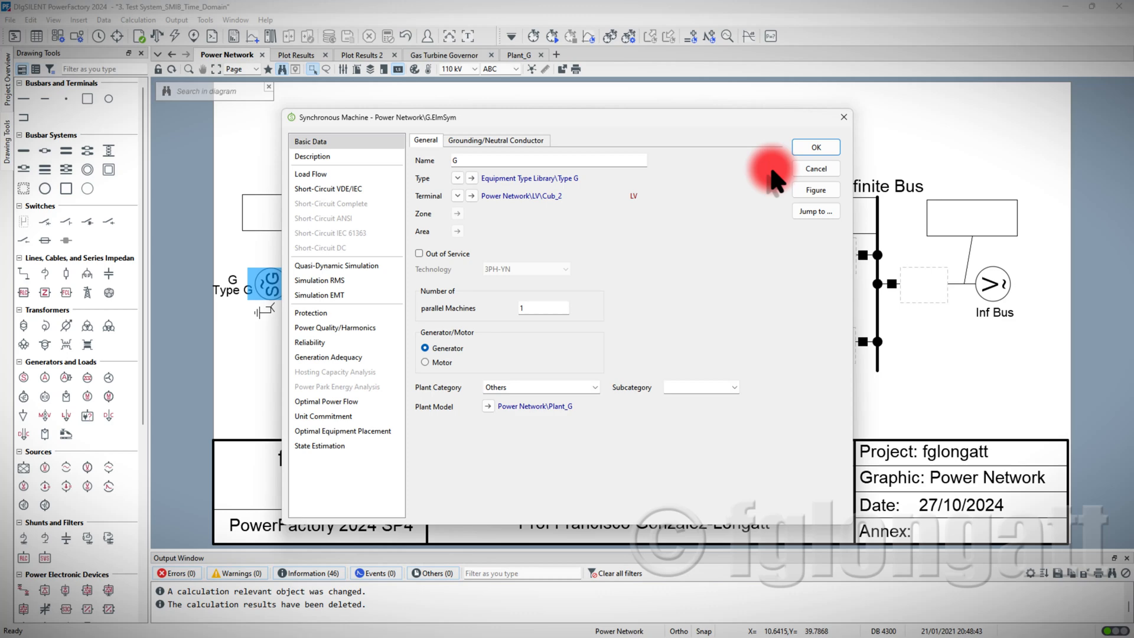
{"action": "left_click", "coordinate": [816, 147]}
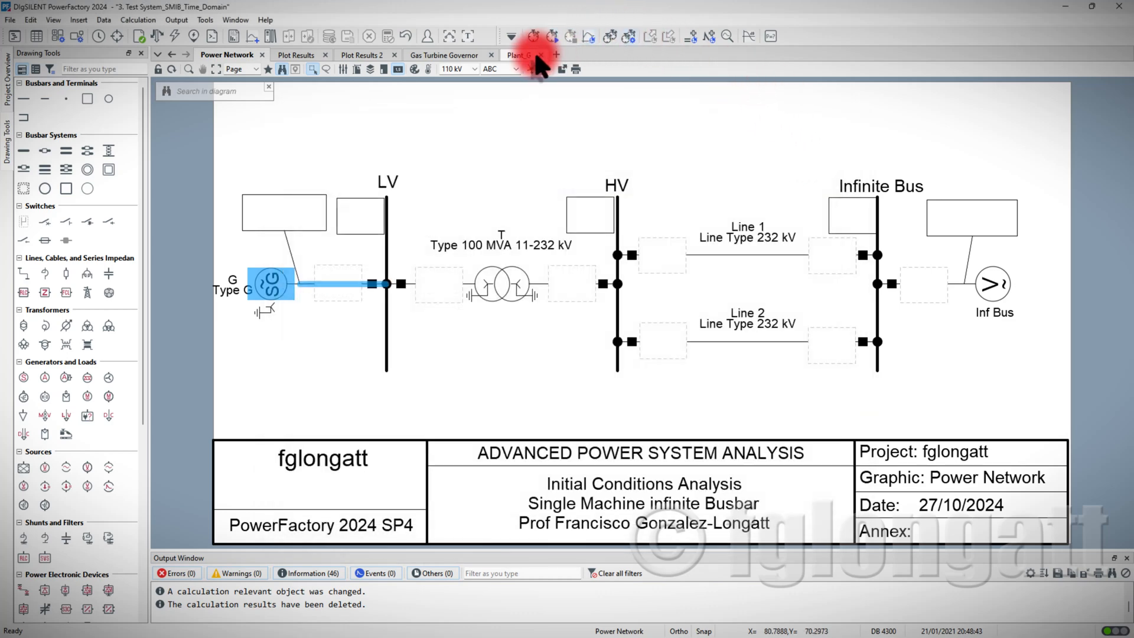
View the Gas Turbine Governor diagram tab, then switch to the Plant_G tab
{"action": "left_click", "coordinate": [518, 55]}
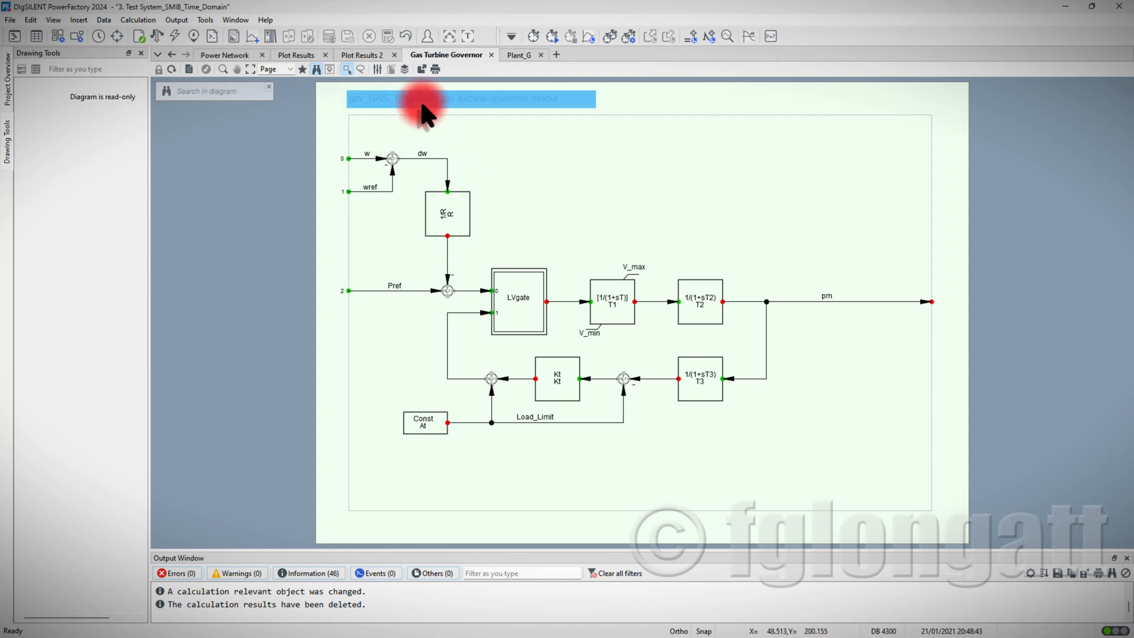
{"action": "mouse_move", "coordinate": [448, 124]}
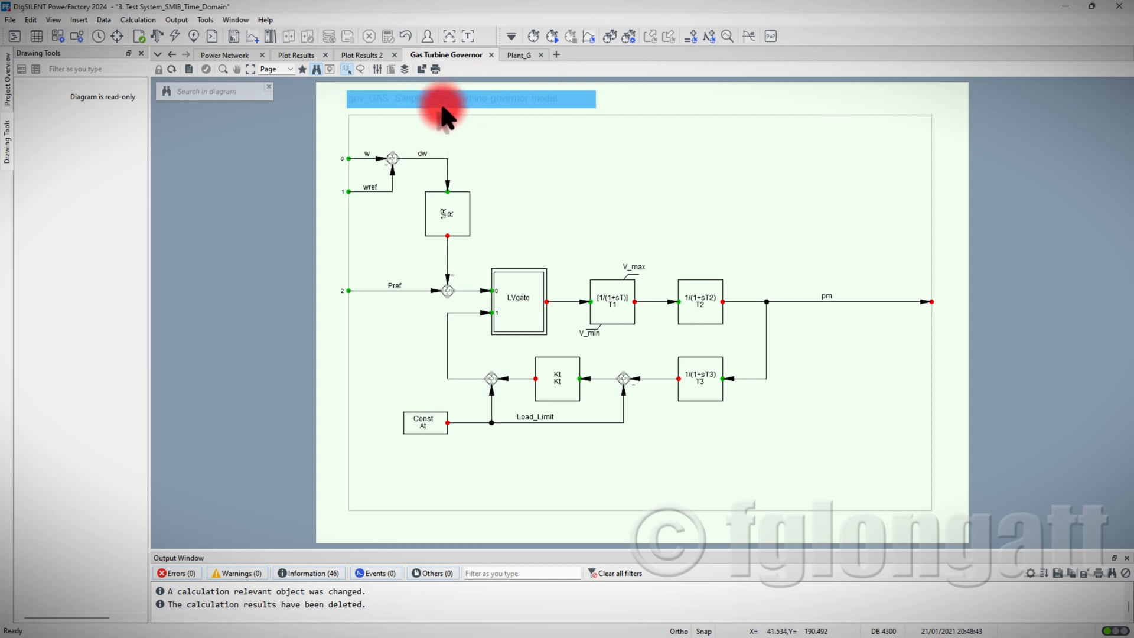
{"action": "mouse_move", "coordinate": [508, 121]}
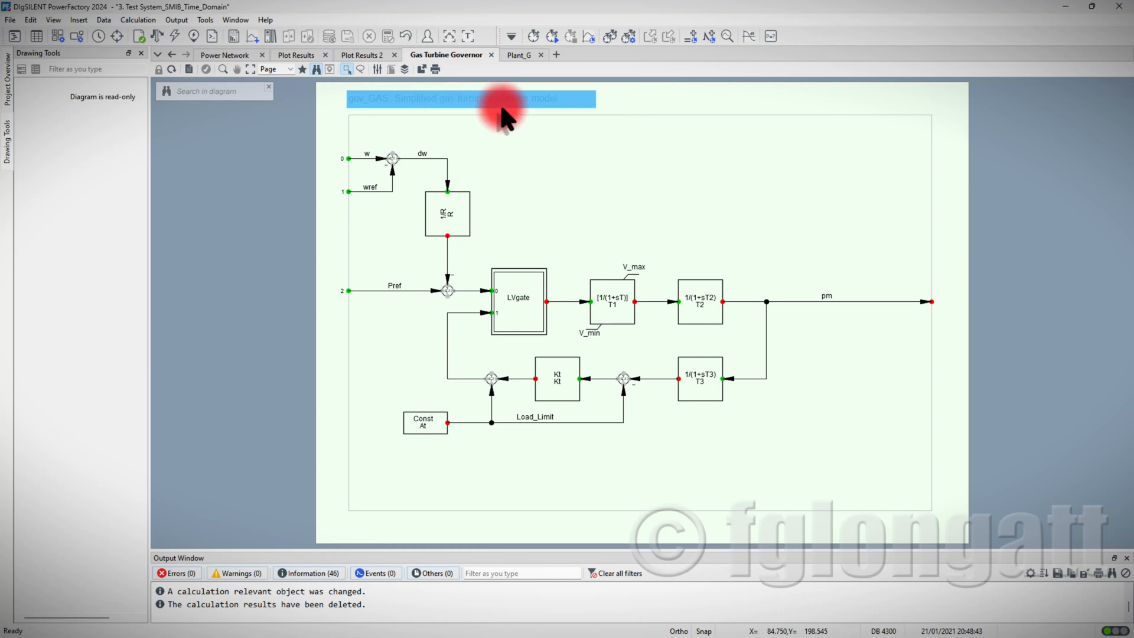
{"action": "mouse_move", "coordinate": [420, 408]}
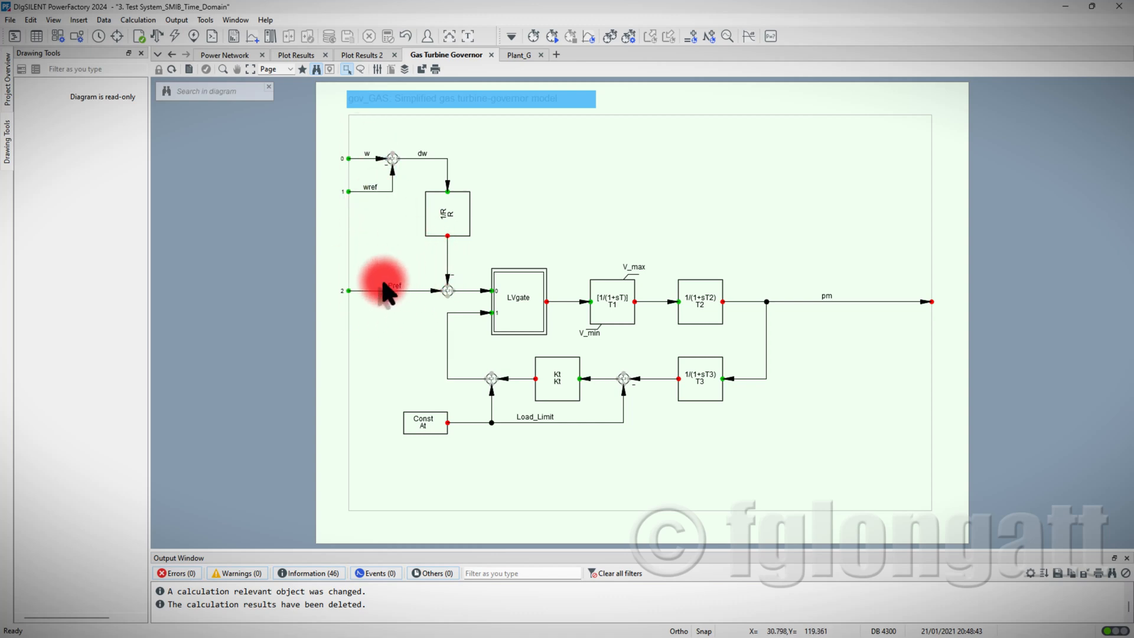
{"action": "mouse_move", "coordinate": [784, 285]}
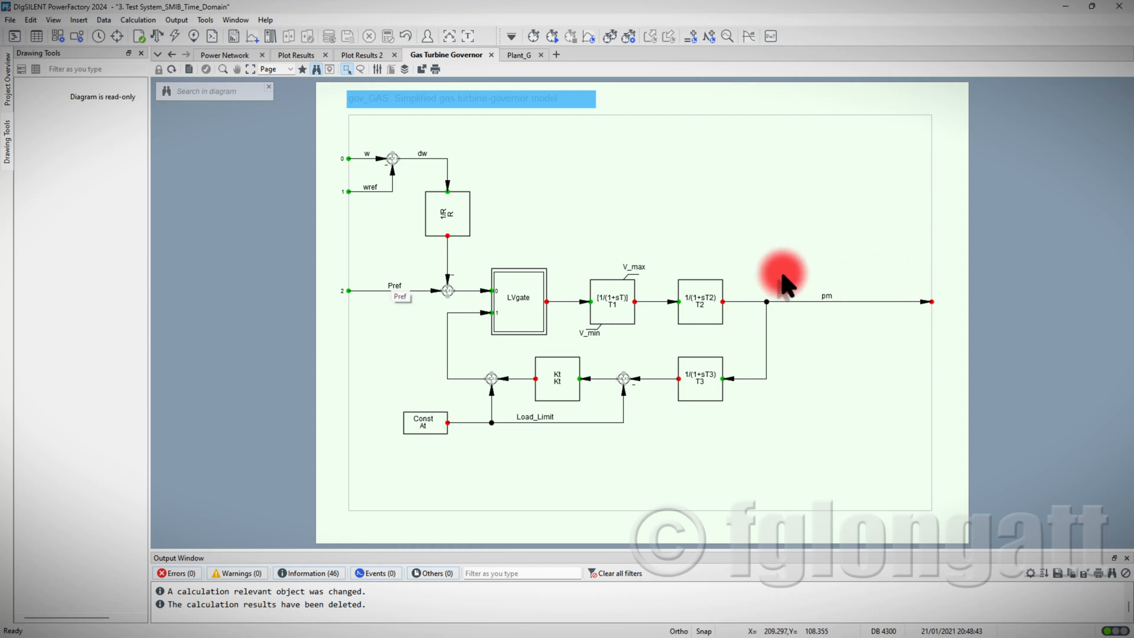
{"action": "mouse_move", "coordinate": [845, 313]}
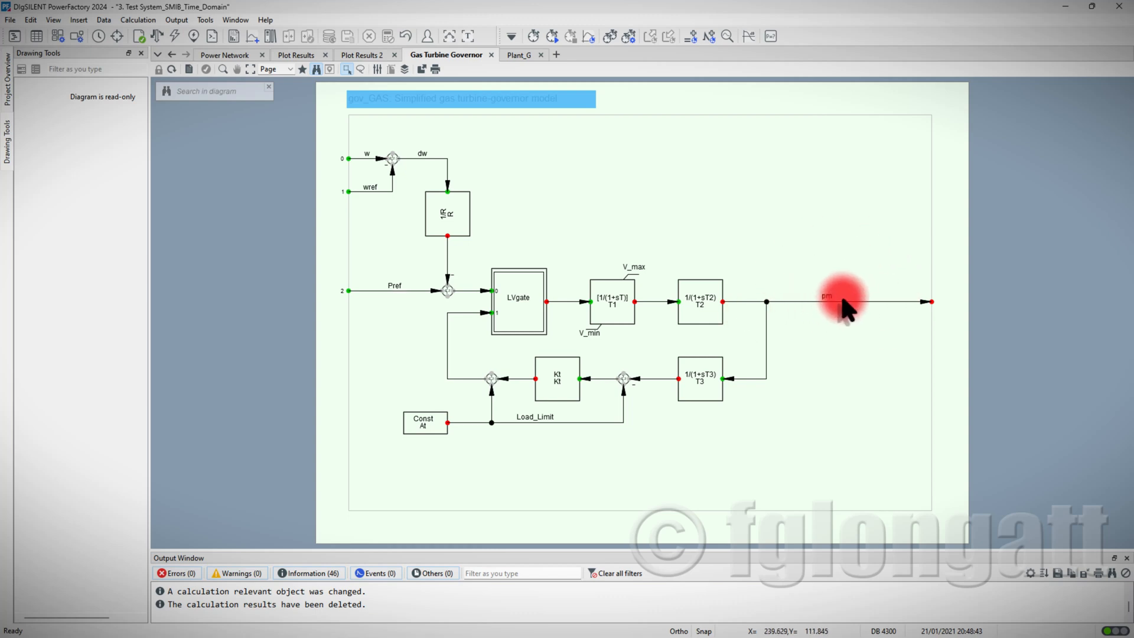
{"action": "mouse_move", "coordinate": [802, 239]}
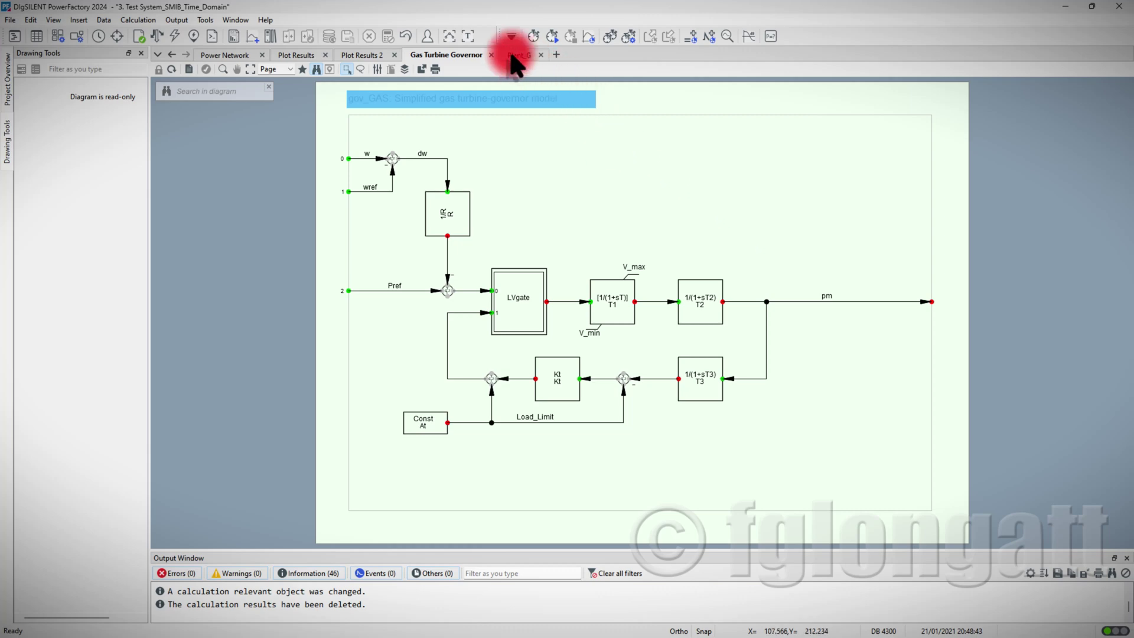
{"action": "left_click", "coordinate": [521, 55]}
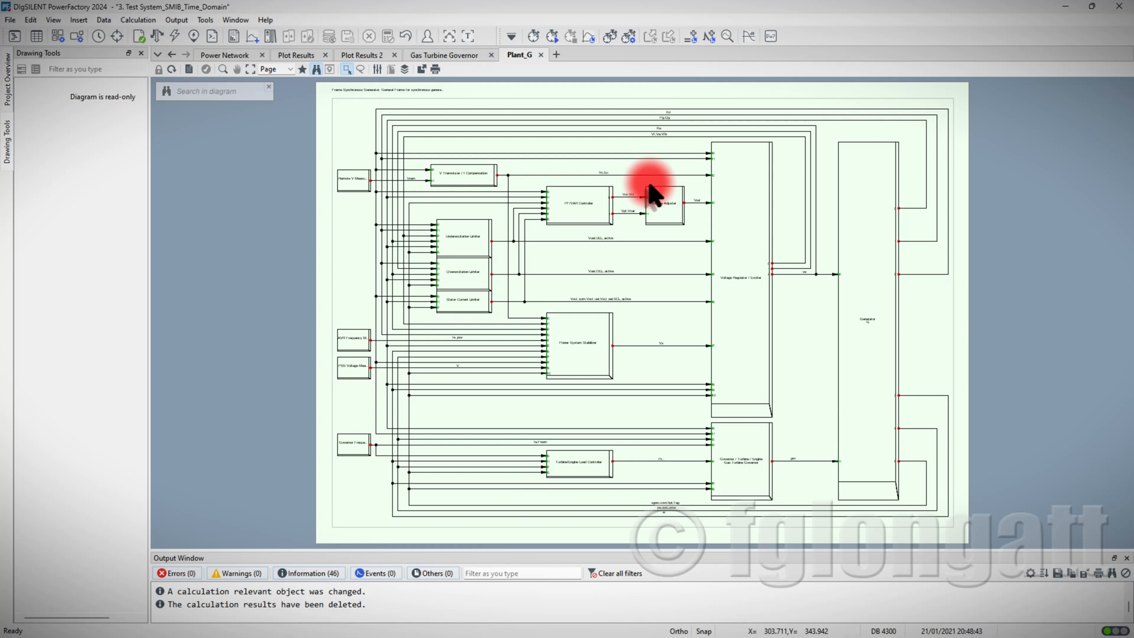
{"action": "mouse_move", "coordinate": [677, 336]}
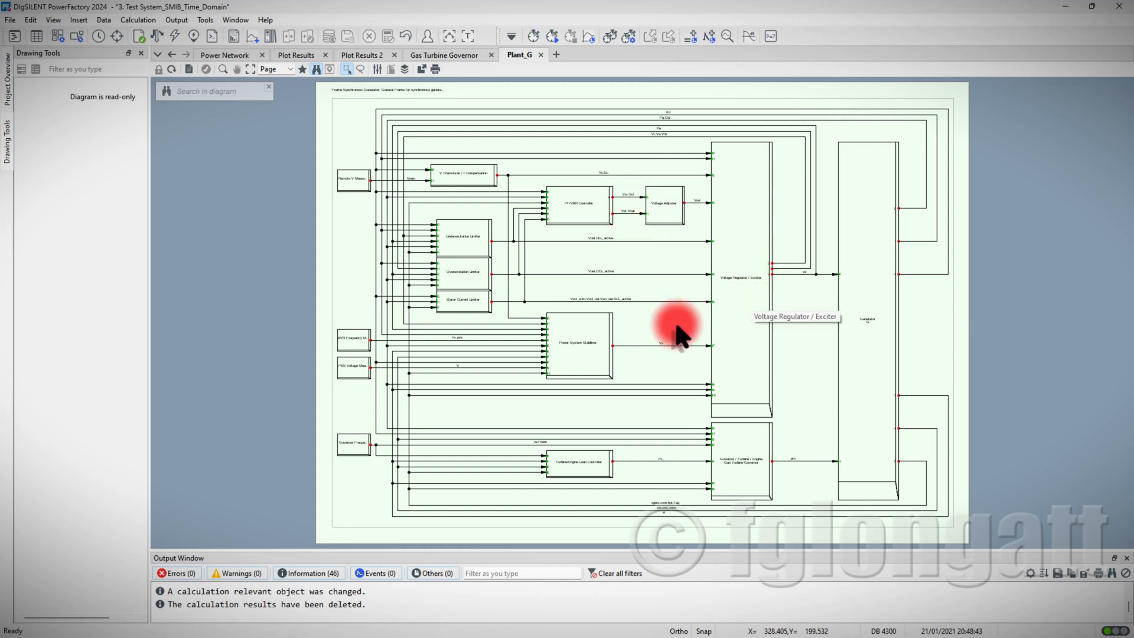
{"action": "mouse_move", "coordinate": [679, 363]}
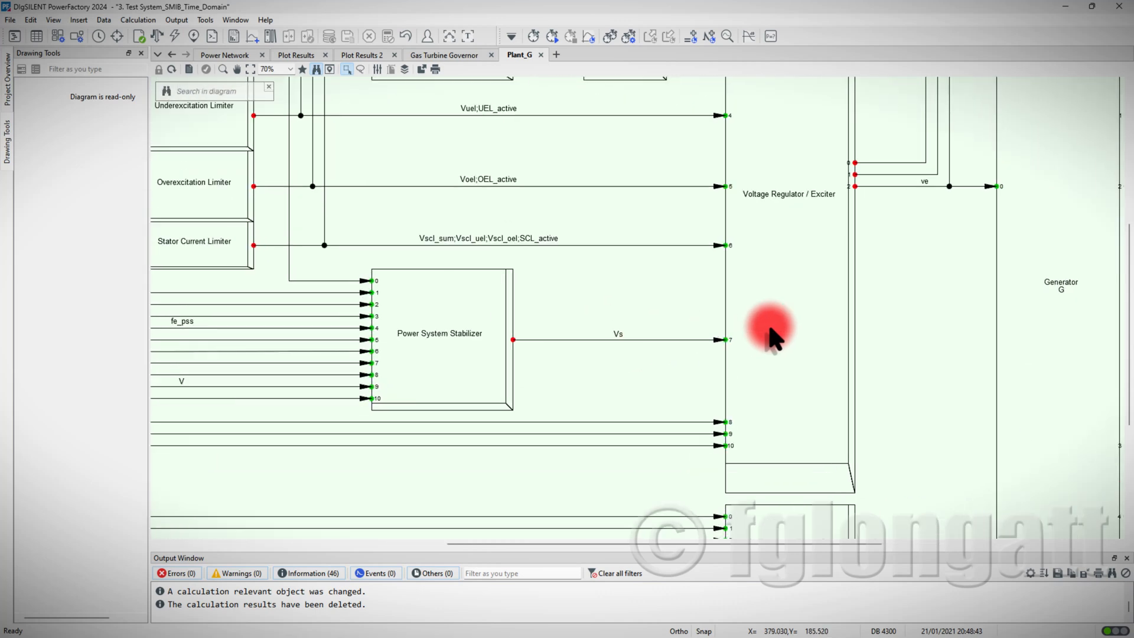
{"action": "mouse_move", "coordinate": [1052, 343]}
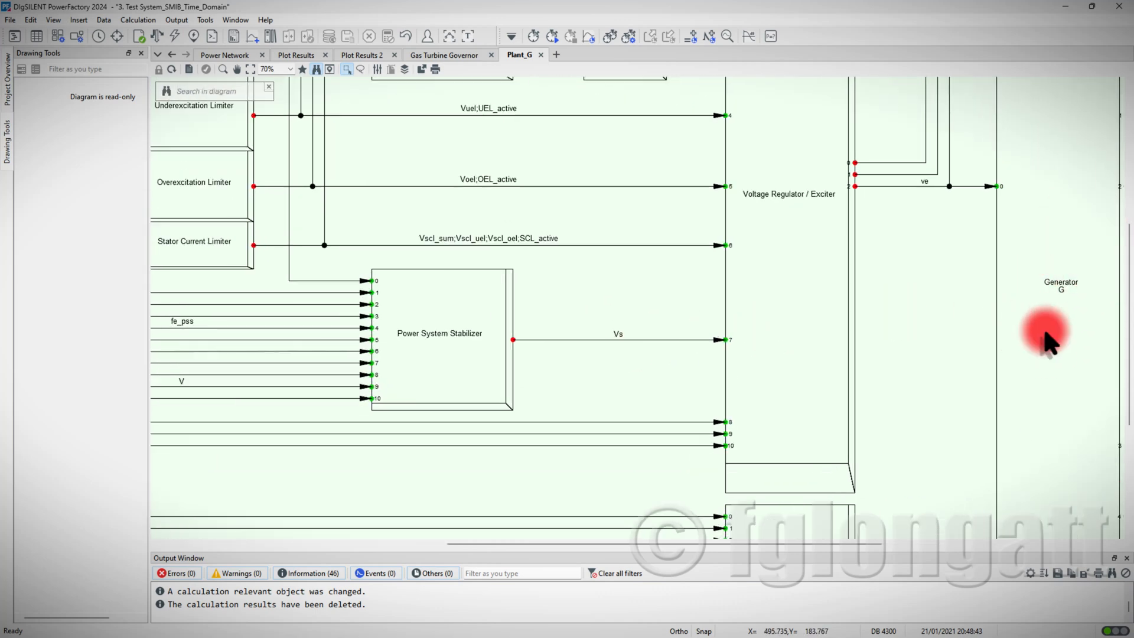
{"action": "mouse_move", "coordinate": [1061, 361]}
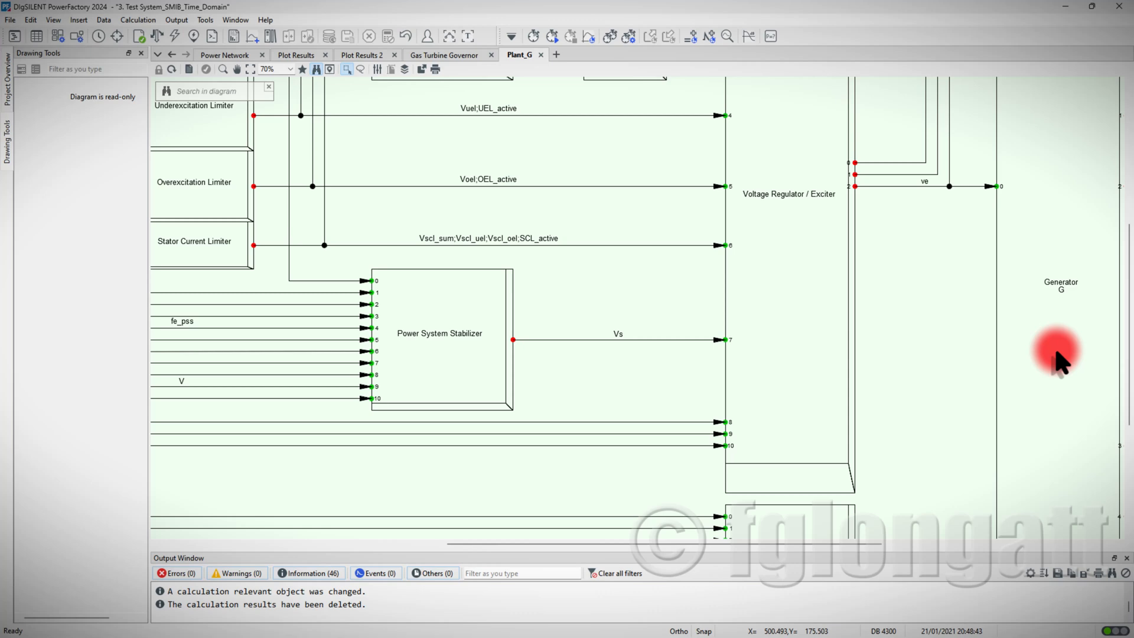
{"action": "mouse_move", "coordinate": [1078, 293]}
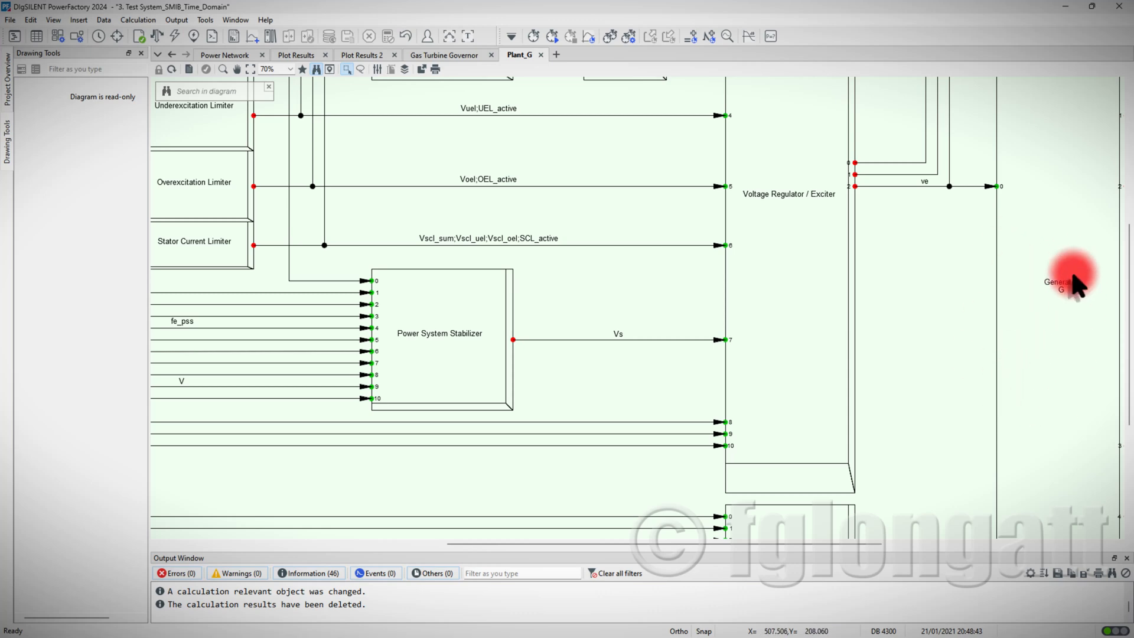
{"action": "mouse_move", "coordinate": [1009, 302]}
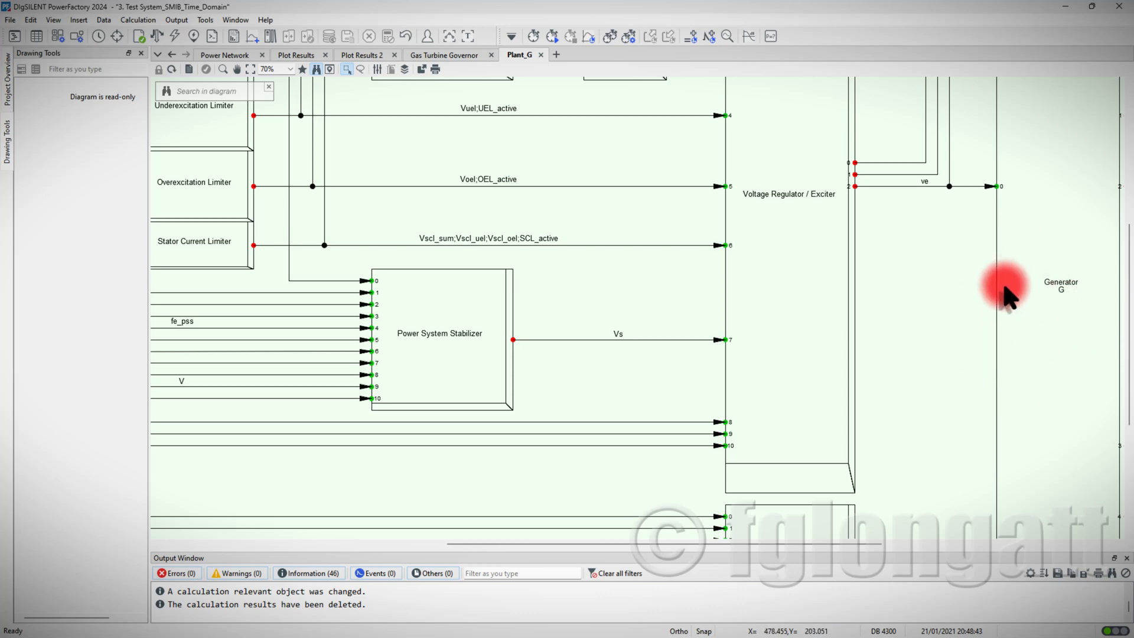
{"action": "mouse_move", "coordinate": [955, 280]}
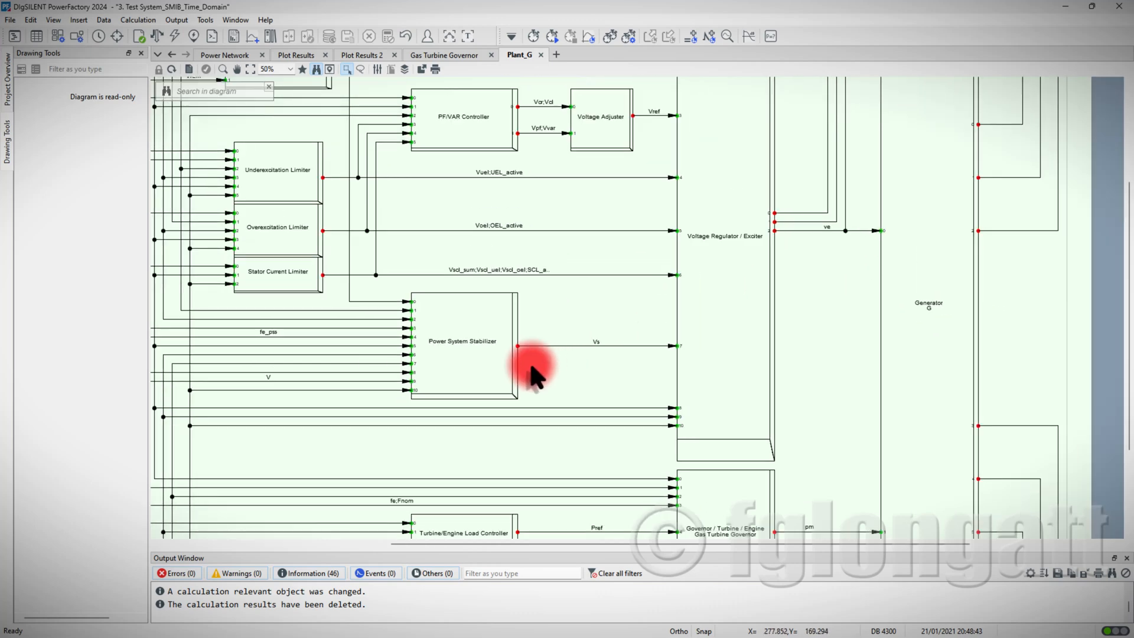
{"action": "mouse_move", "coordinate": [603, 549]}
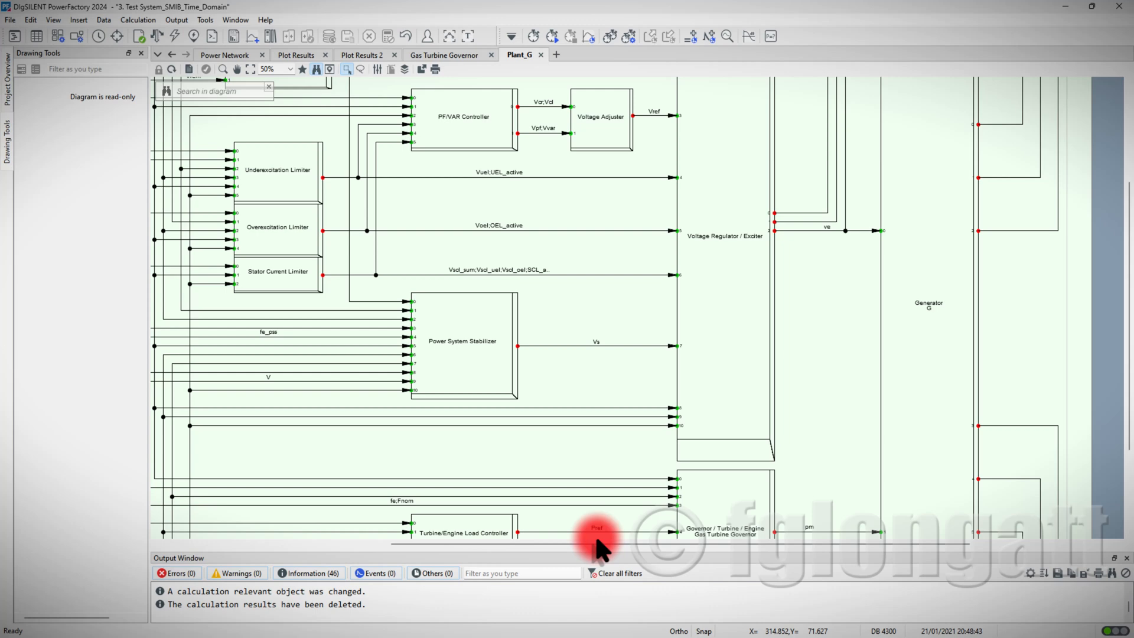
Inspect the Plant_G frame's V Transducer block, then close the Plant_G tab
{"action": "scroll", "scroll_direction": "down", "scroll_amount": 3}
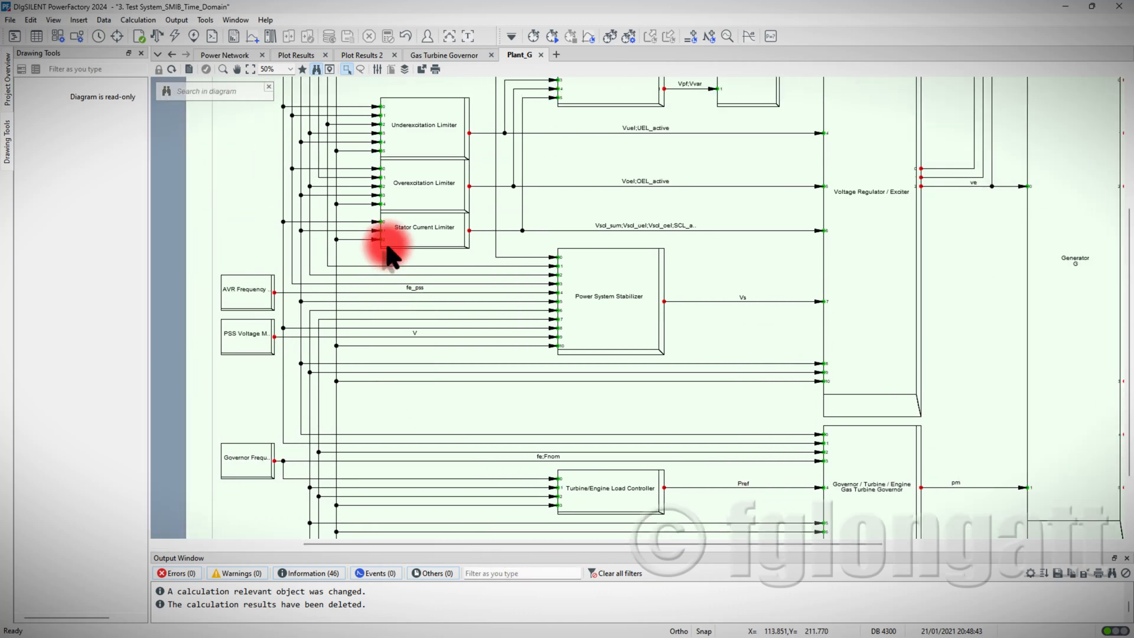
{"action": "mouse_move", "coordinate": [420, 157]}
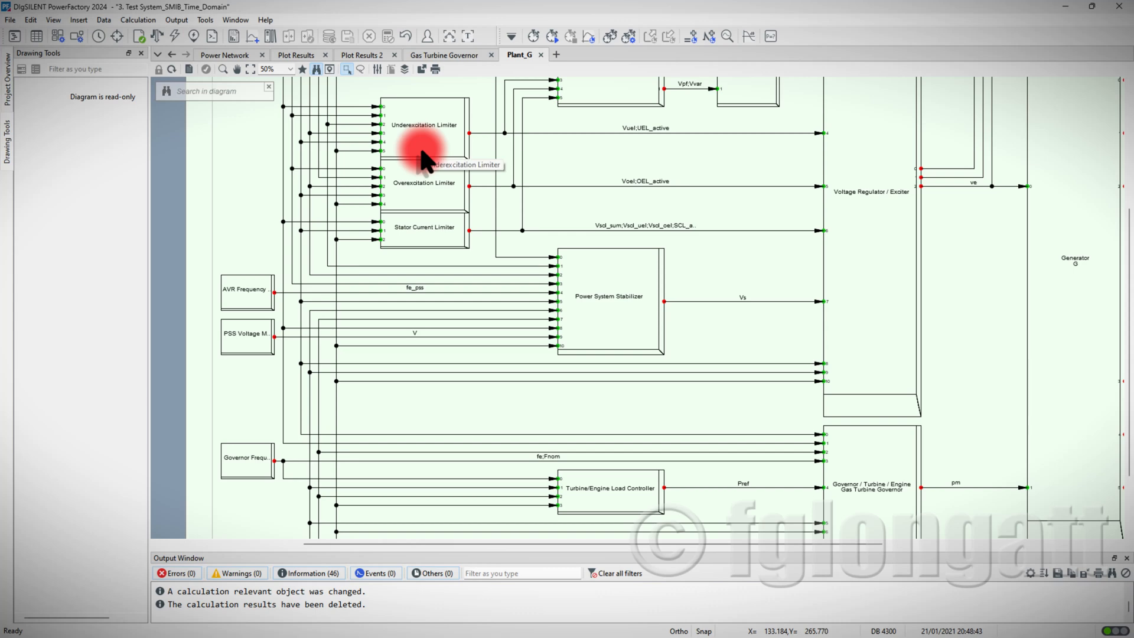
{"action": "mouse_move", "coordinate": [434, 255]}
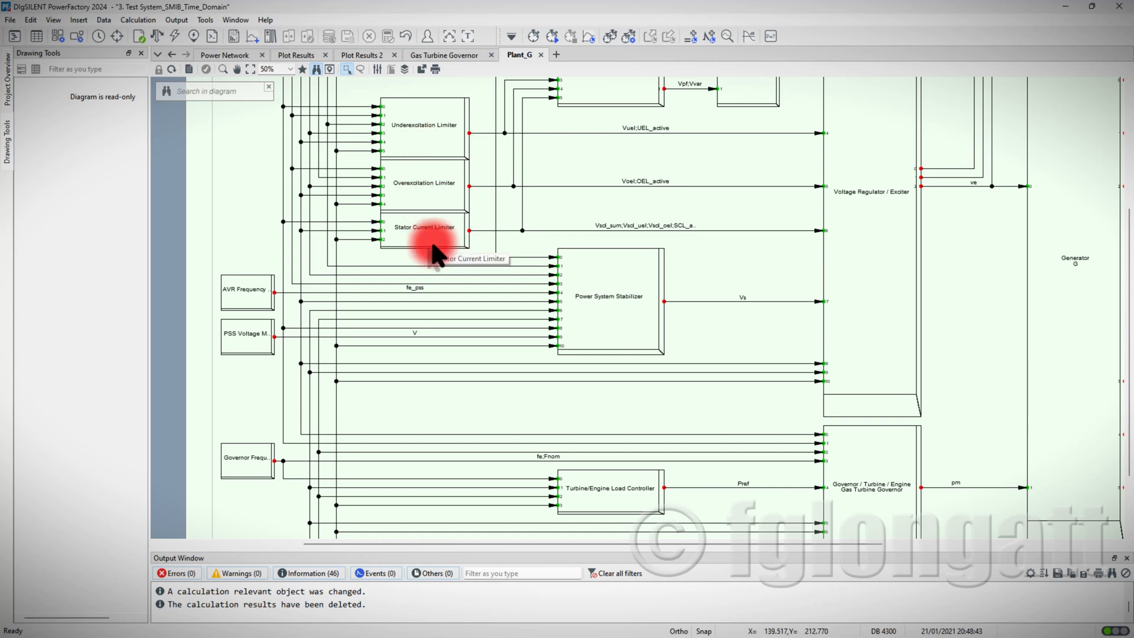
{"action": "mouse_move", "coordinate": [713, 396]}
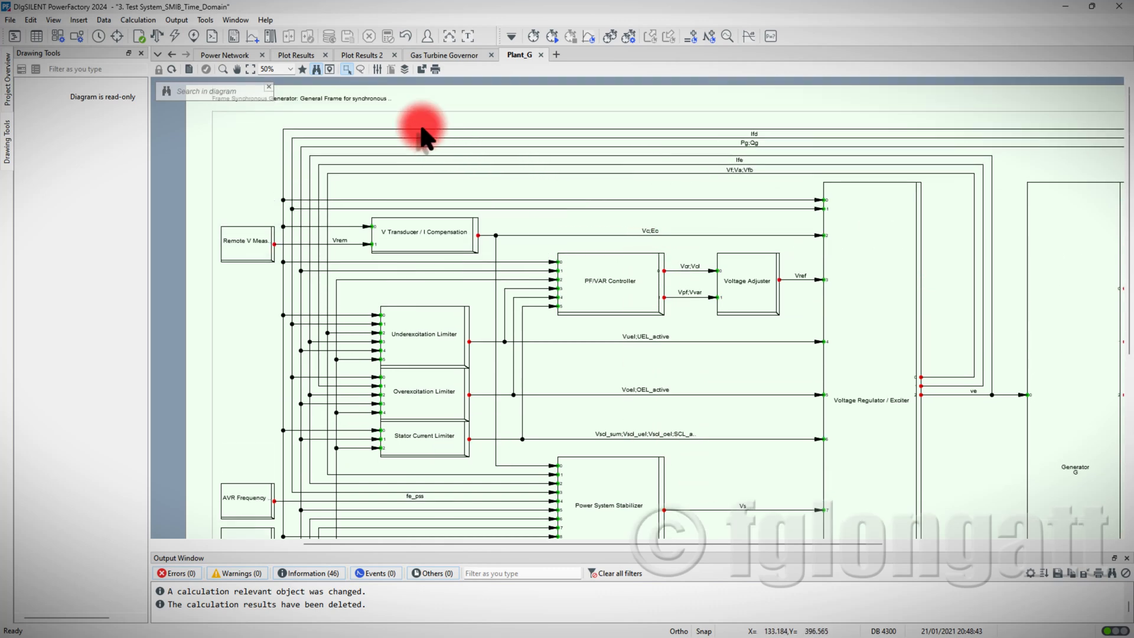
{"action": "mouse_move", "coordinate": [391, 103]}
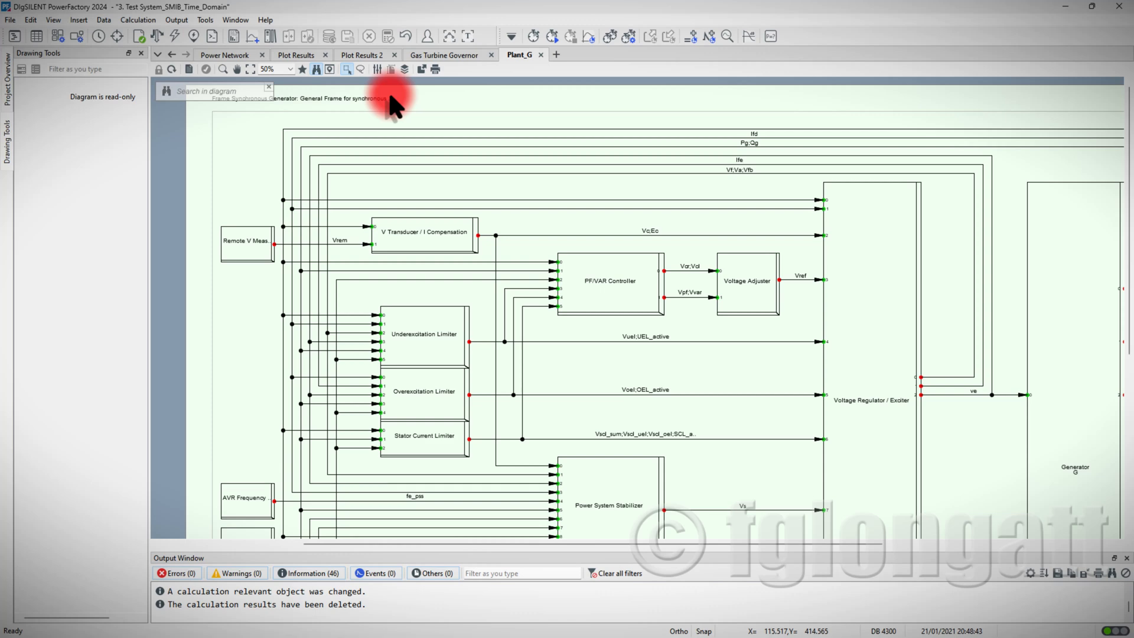
{"action": "mouse_move", "coordinate": [441, 151]}
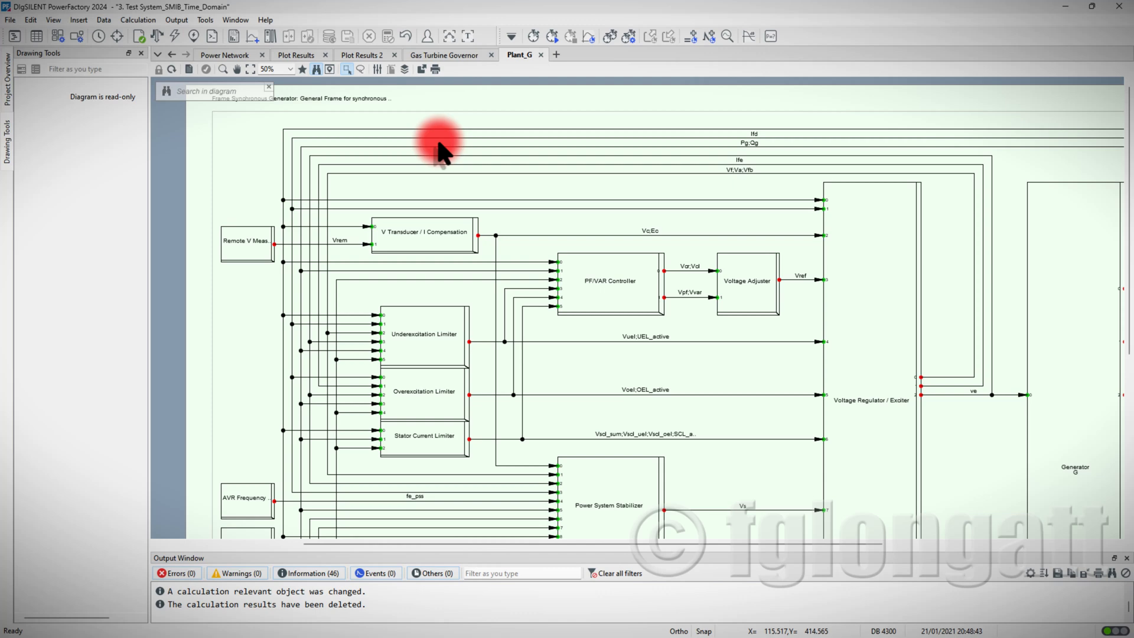
{"action": "mouse_move", "coordinate": [828, 407]}
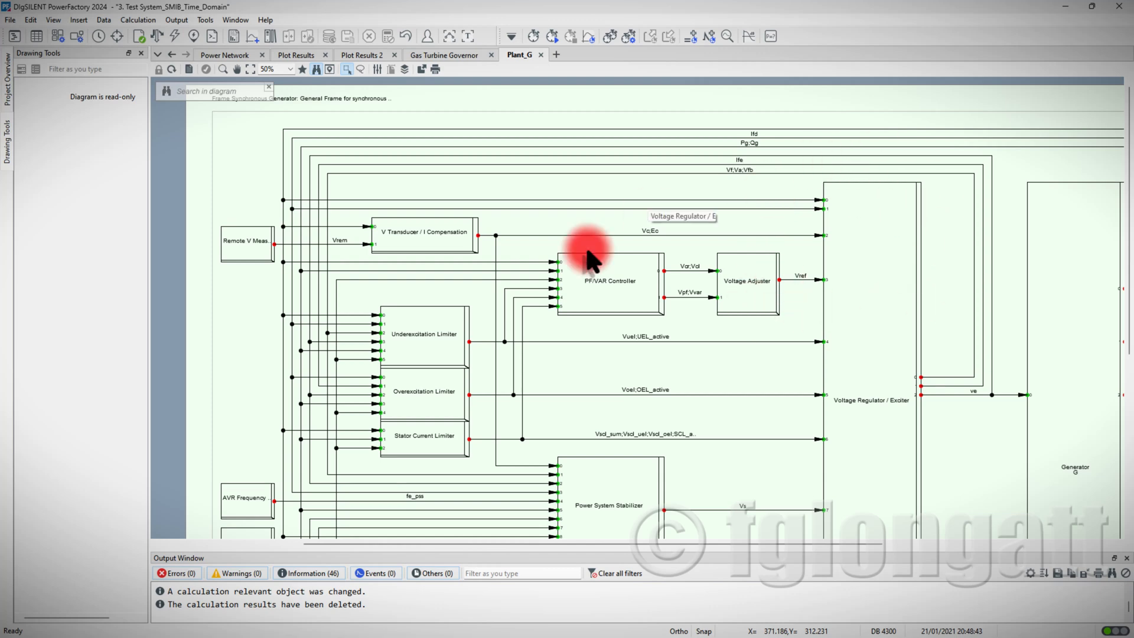
{"action": "mouse_move", "coordinate": [603, 359]}
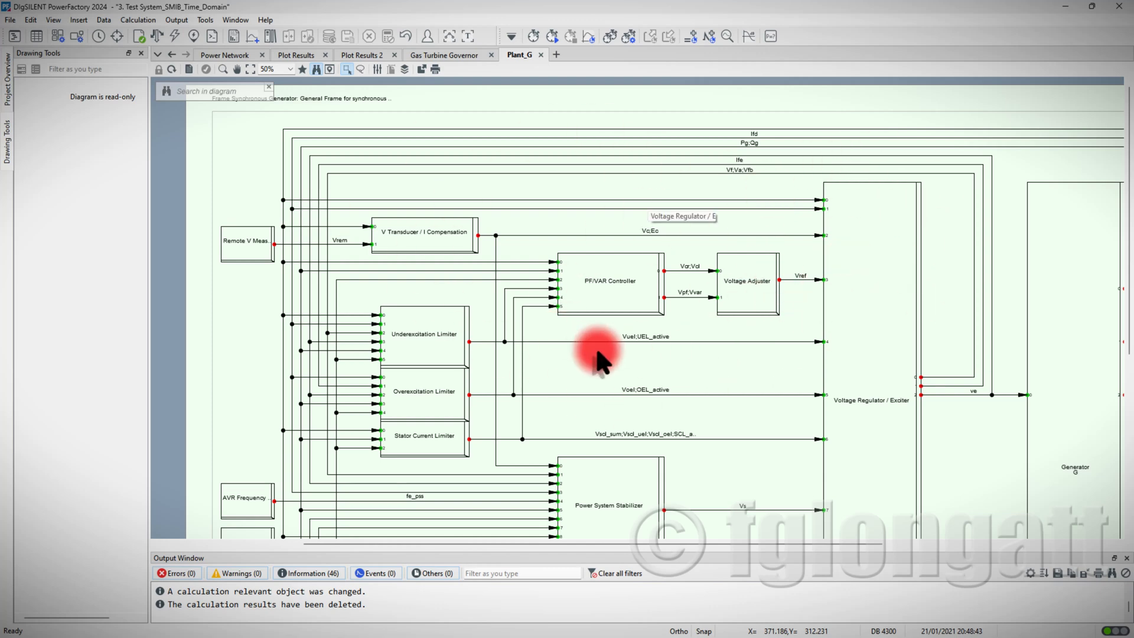
{"action": "left_click", "coordinate": [423, 234]}
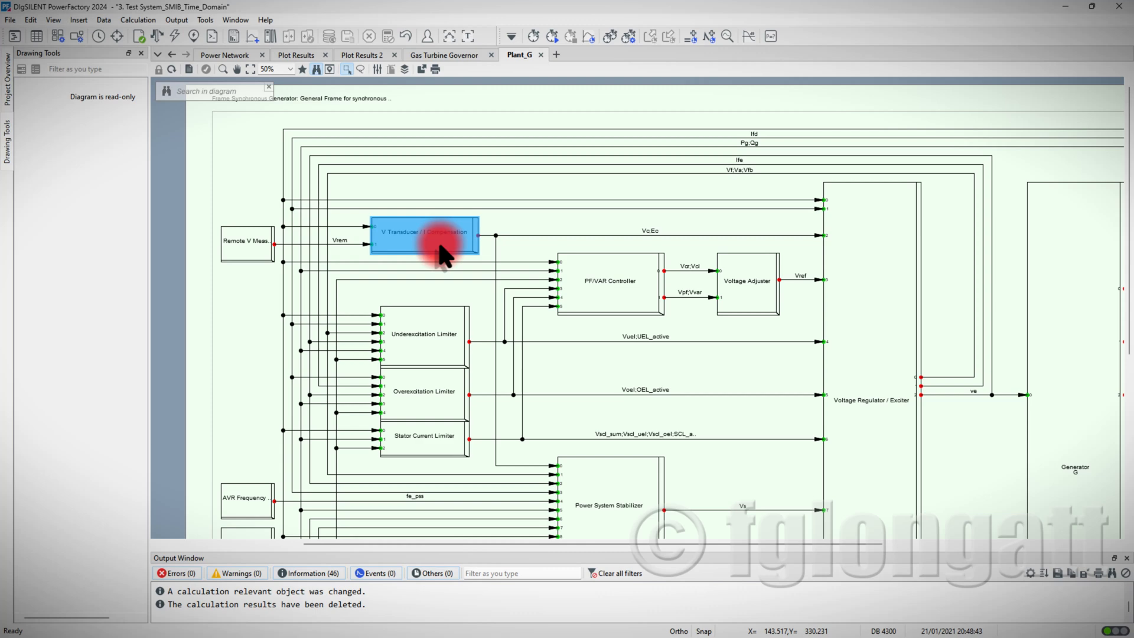
{"action": "mouse_move", "coordinate": [395, 246]}
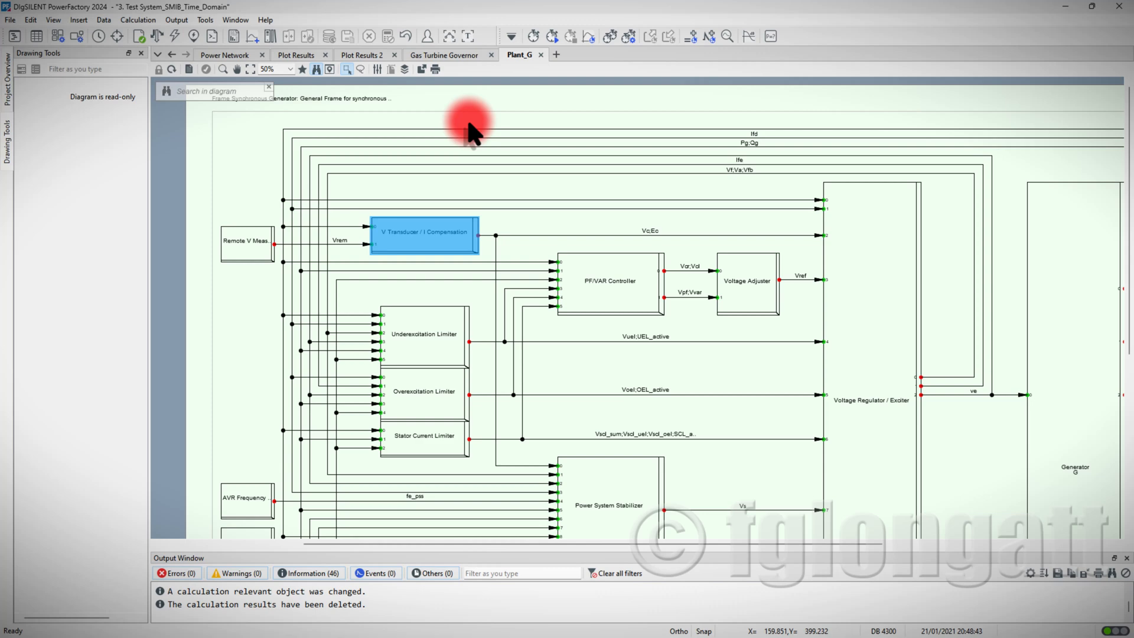
{"action": "mouse_move", "coordinate": [485, 91]}
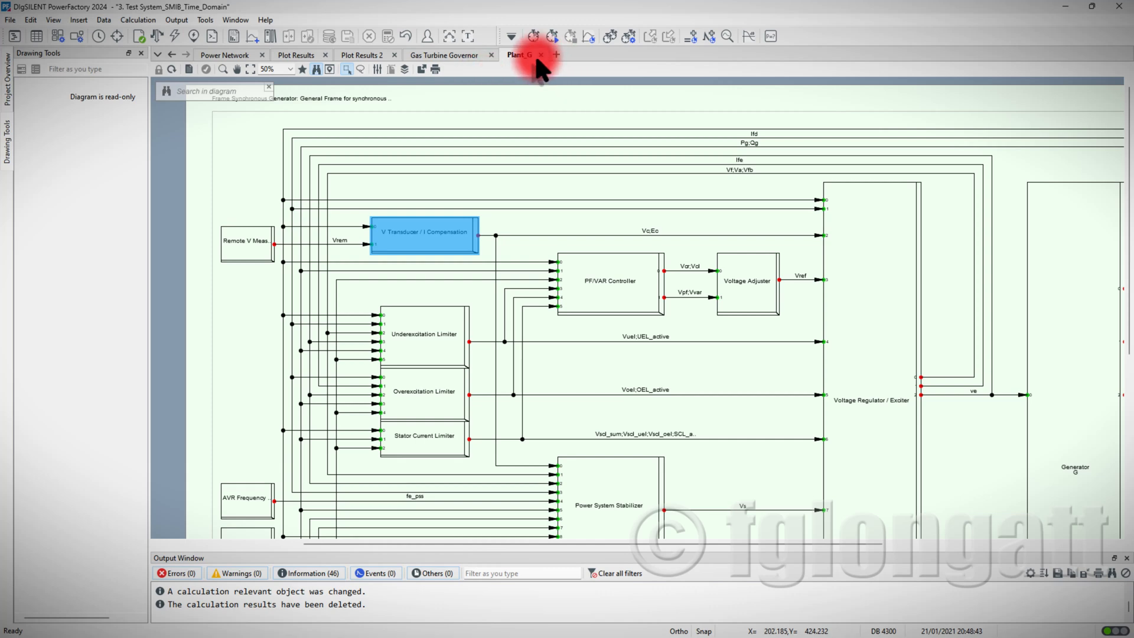
{"action": "left_click", "coordinate": [448, 55]}
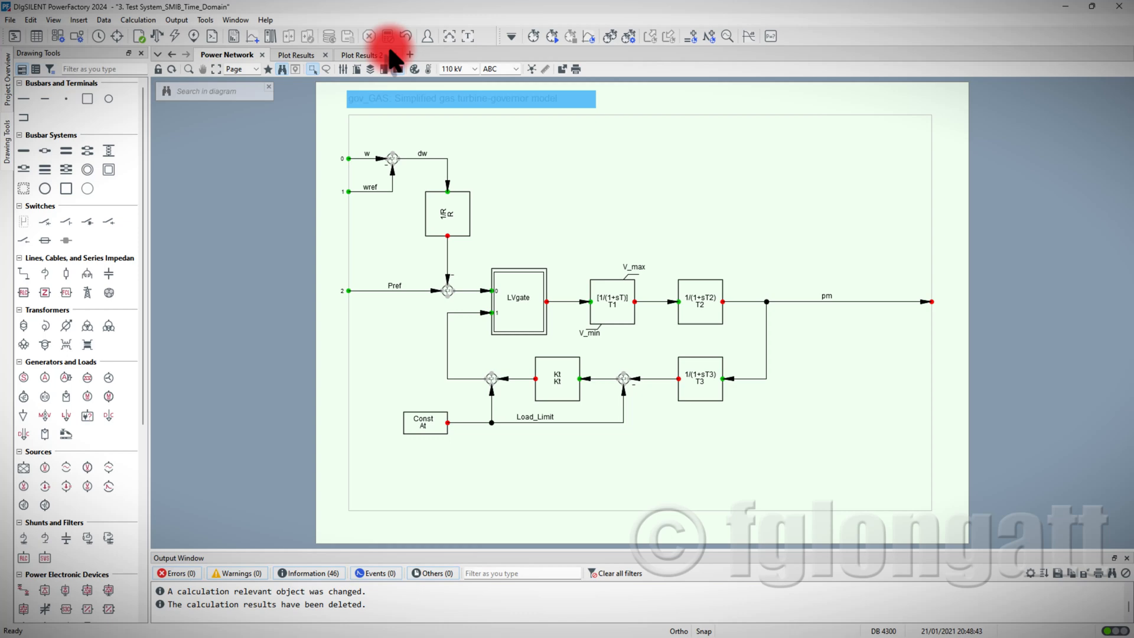
Close the governor diagram tab and verify generator G's Plant Model is Plant_G
{"action": "left_click", "coordinate": [230, 55]}
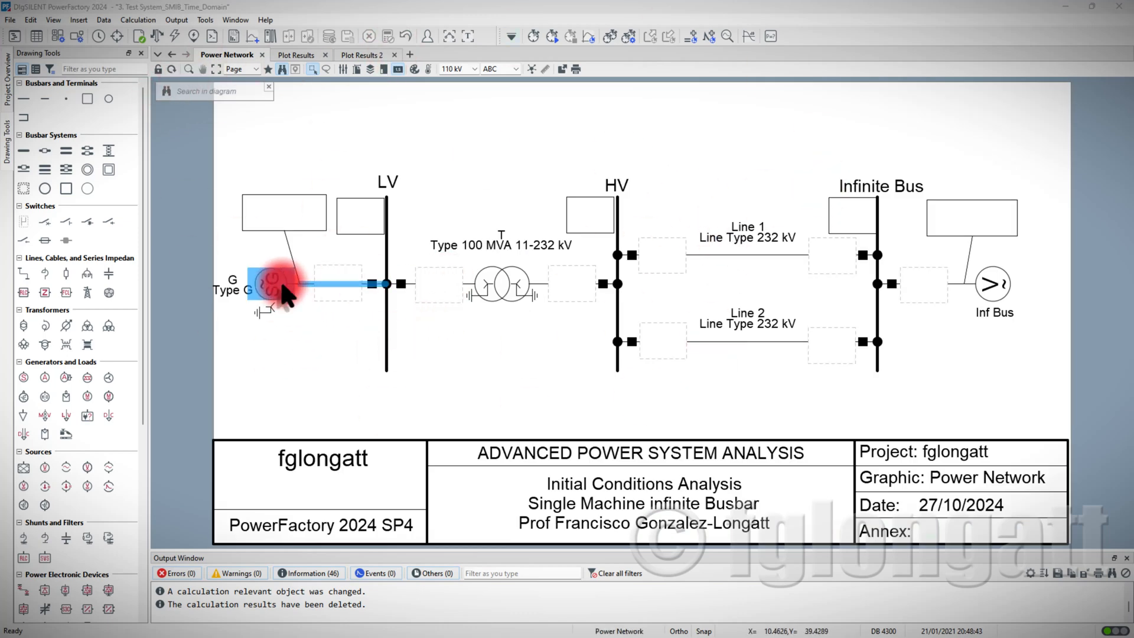
{"action": "double_click", "coordinate": [270, 283]}
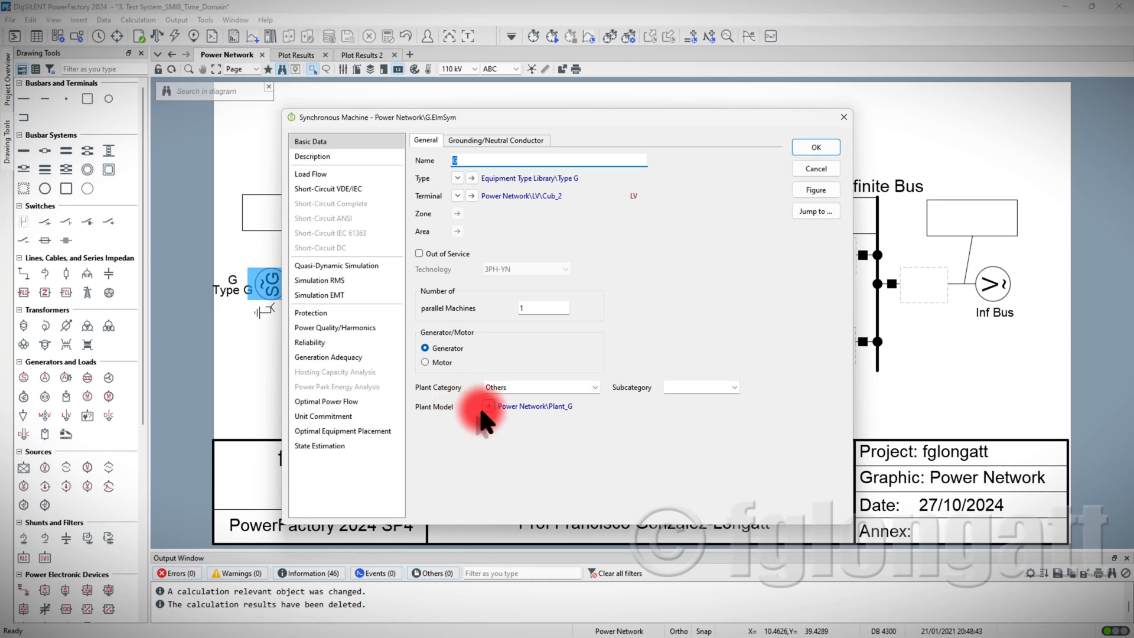
{"action": "left_click", "coordinate": [486, 406]}
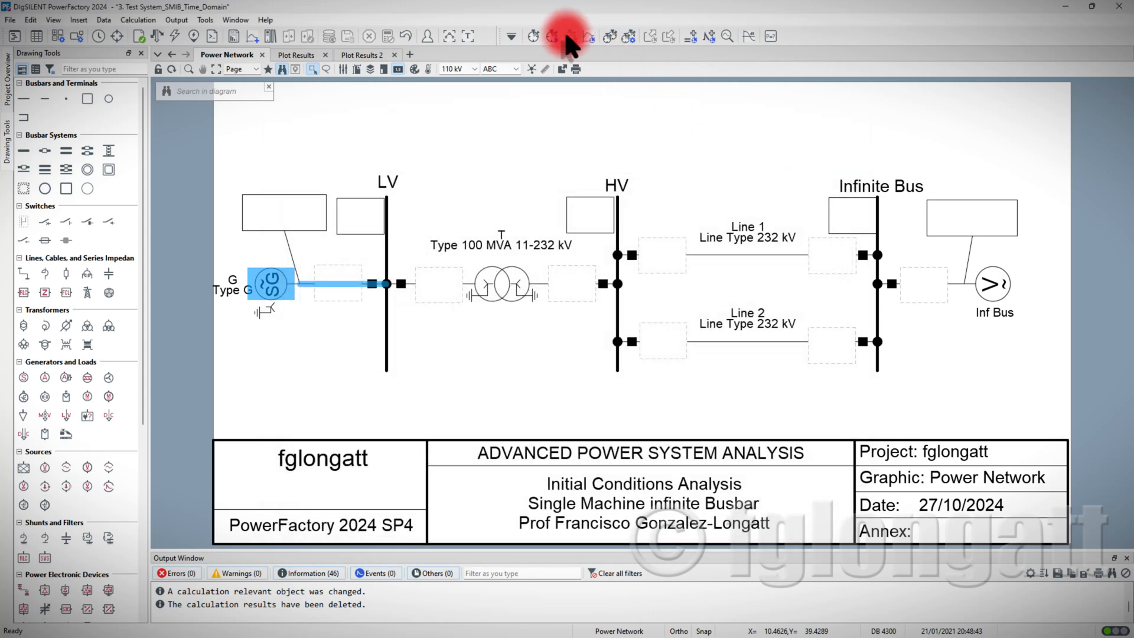
{"action": "left_click", "coordinate": [551, 35]}
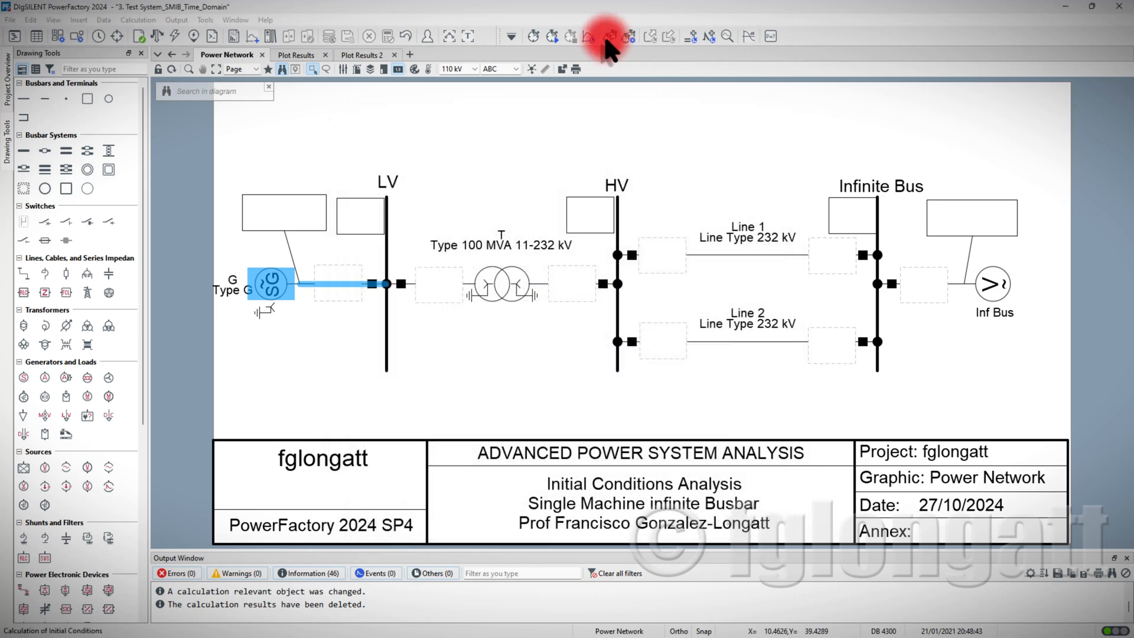
Confirm the short-circuit and clearing events stay out of service in the event list
{"action": "left_click", "coordinate": [609, 36]}
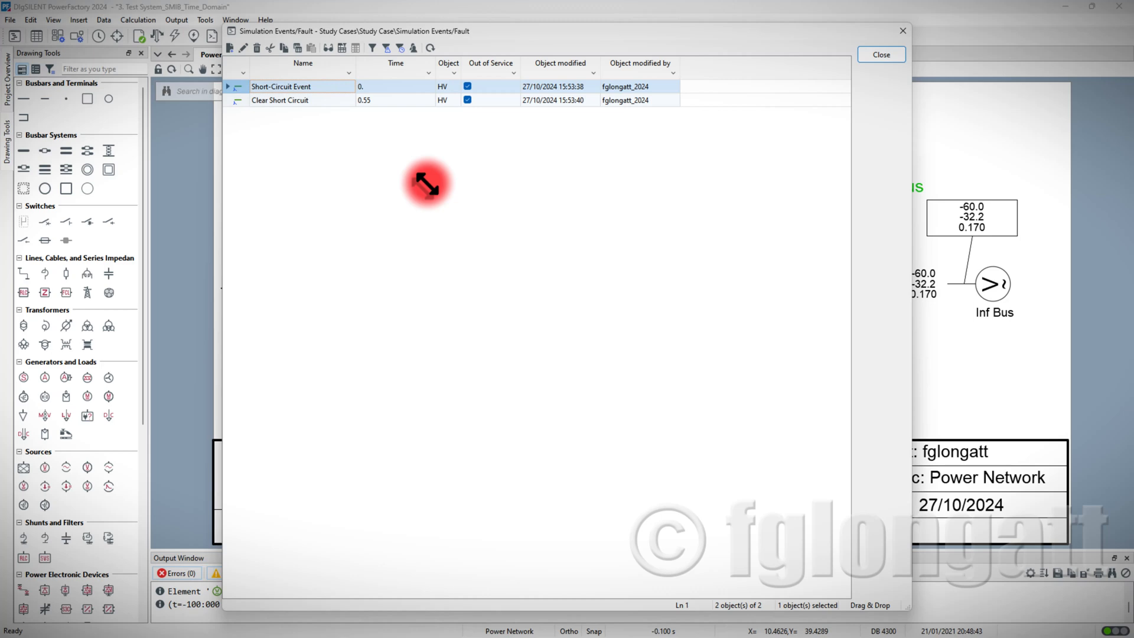
{"action": "mouse_move", "coordinate": [420, 112]}
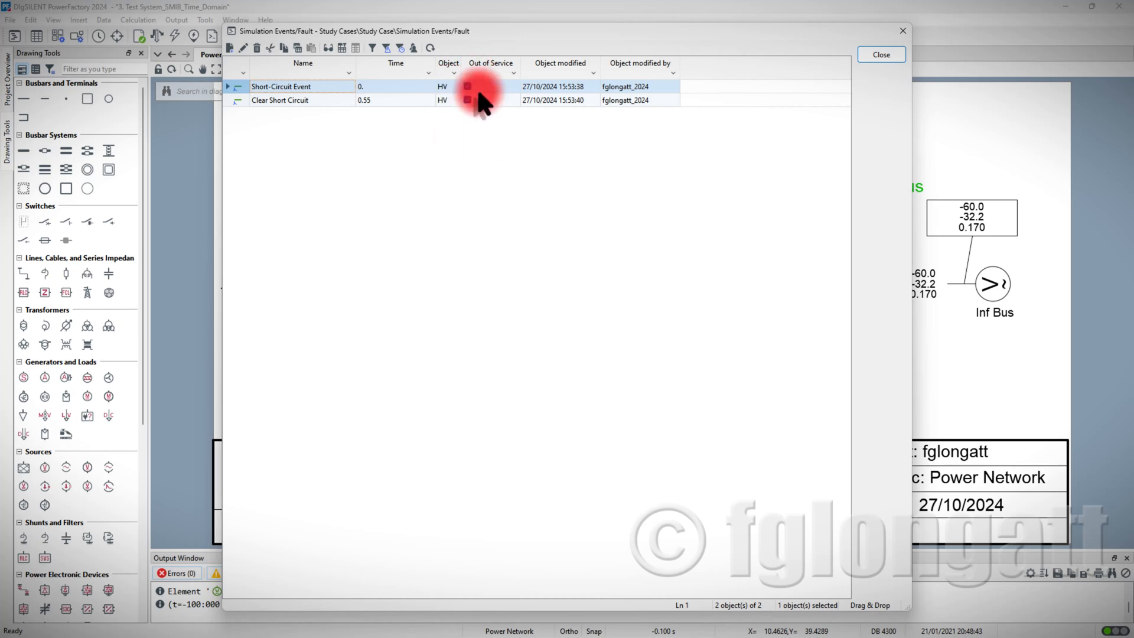
{"action": "left_click", "coordinate": [882, 54]}
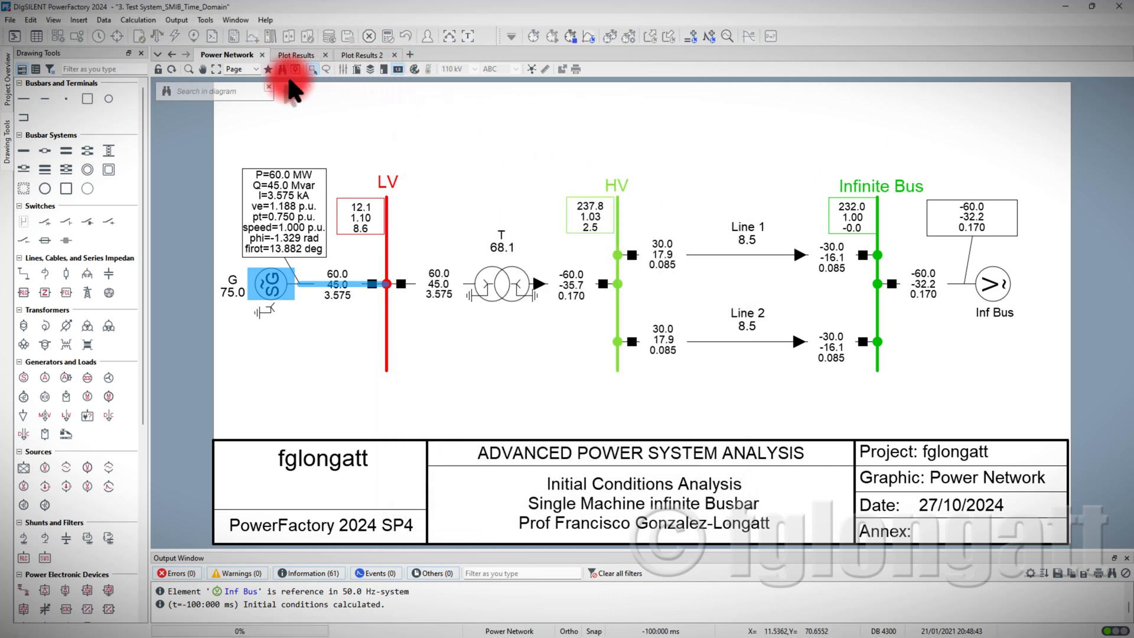
Review the plots showing speed at 1 p.u. and rotor angle near 13.9°, then return to the diagram
{"action": "left_click", "coordinate": [299, 54]}
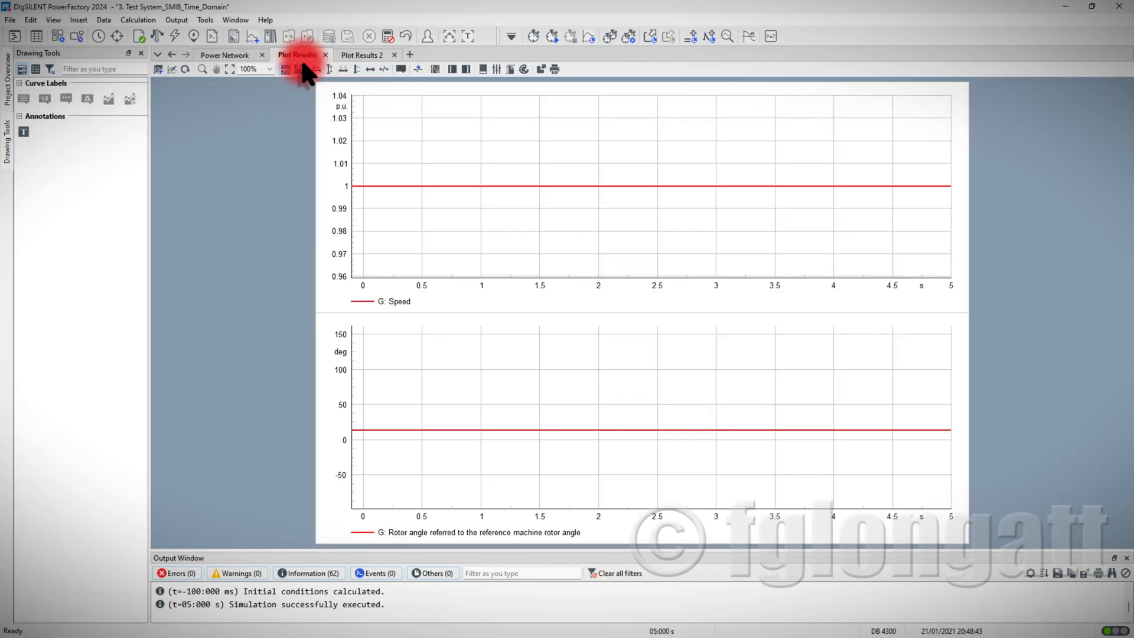
{"action": "mouse_move", "coordinate": [527, 198]}
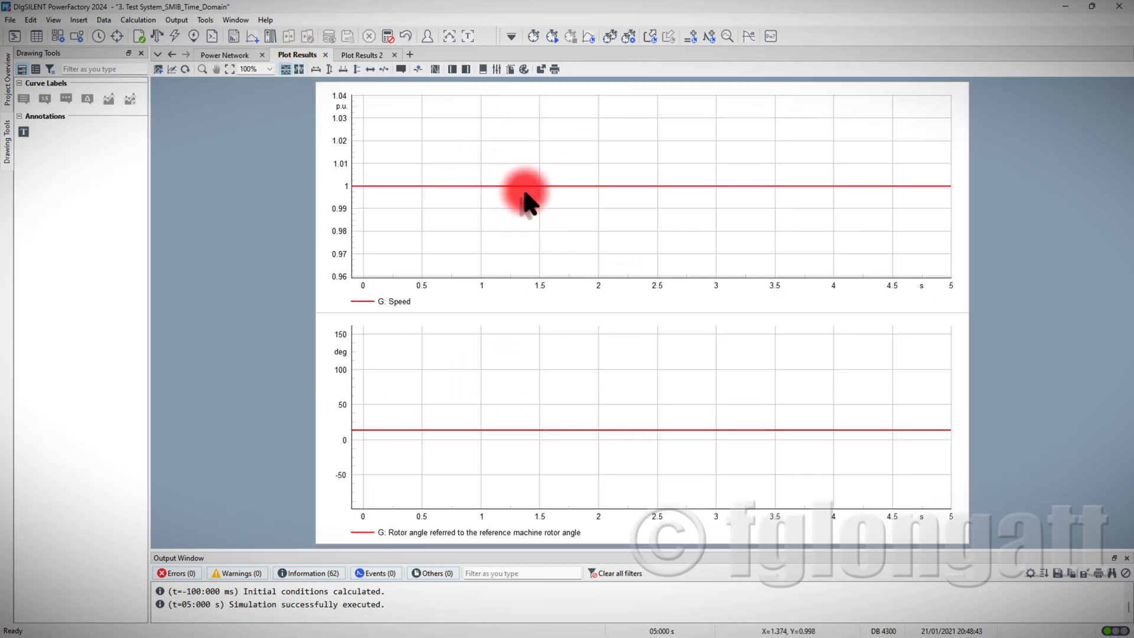
{"action": "mouse_move", "coordinate": [538, 192]}
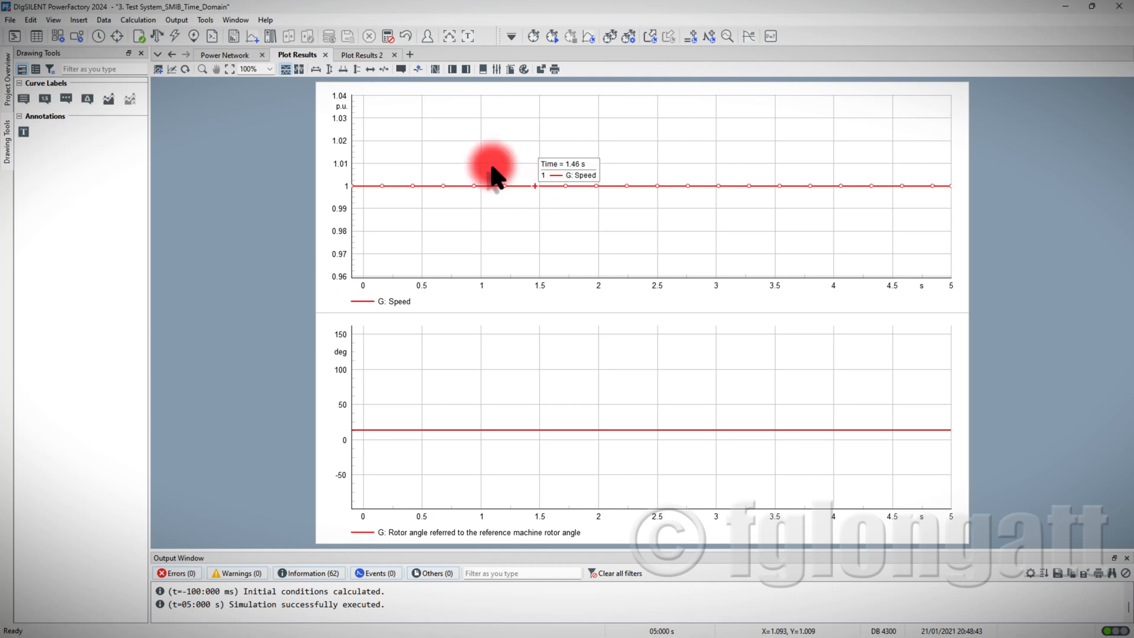
{"action": "mouse_move", "coordinate": [481, 177]}
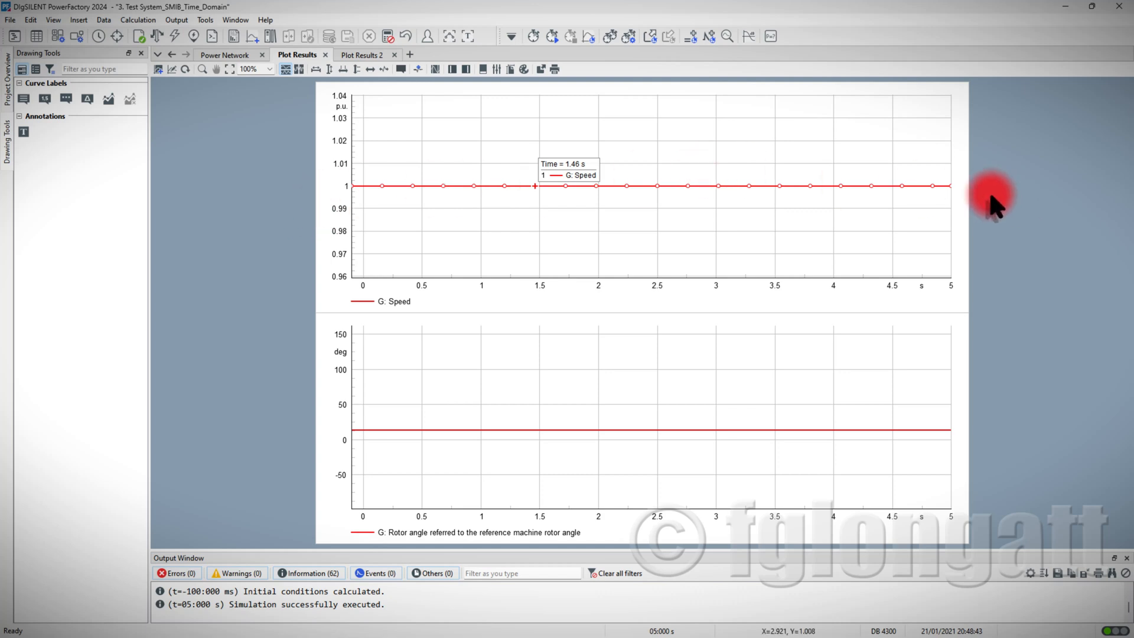
{"action": "mouse_move", "coordinate": [858, 195]}
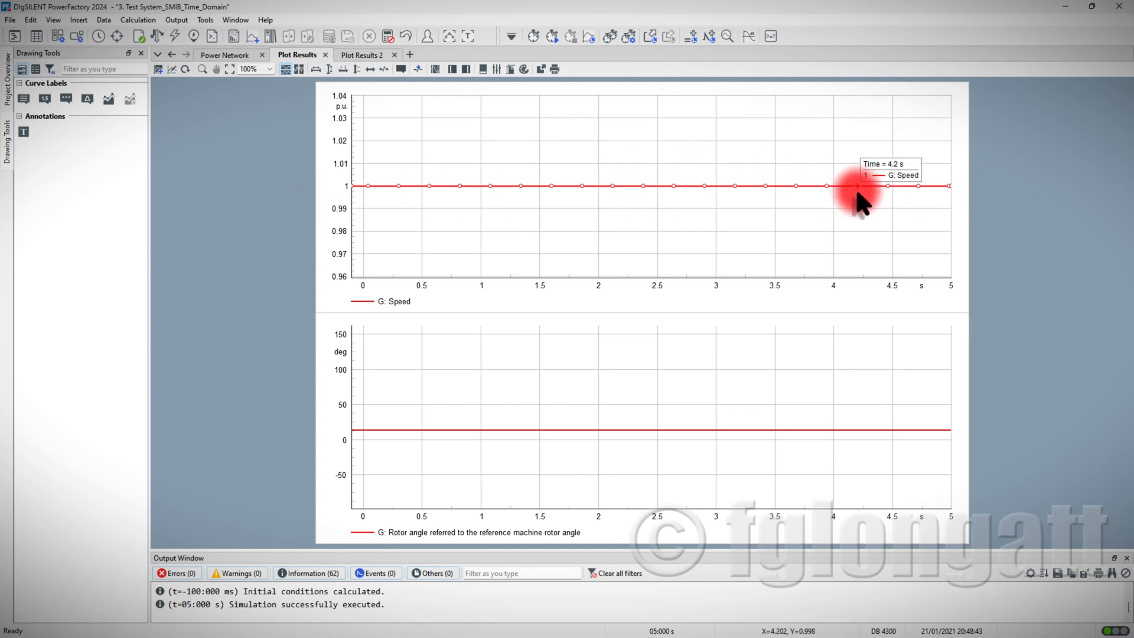
{"action": "mouse_move", "coordinate": [821, 448]}
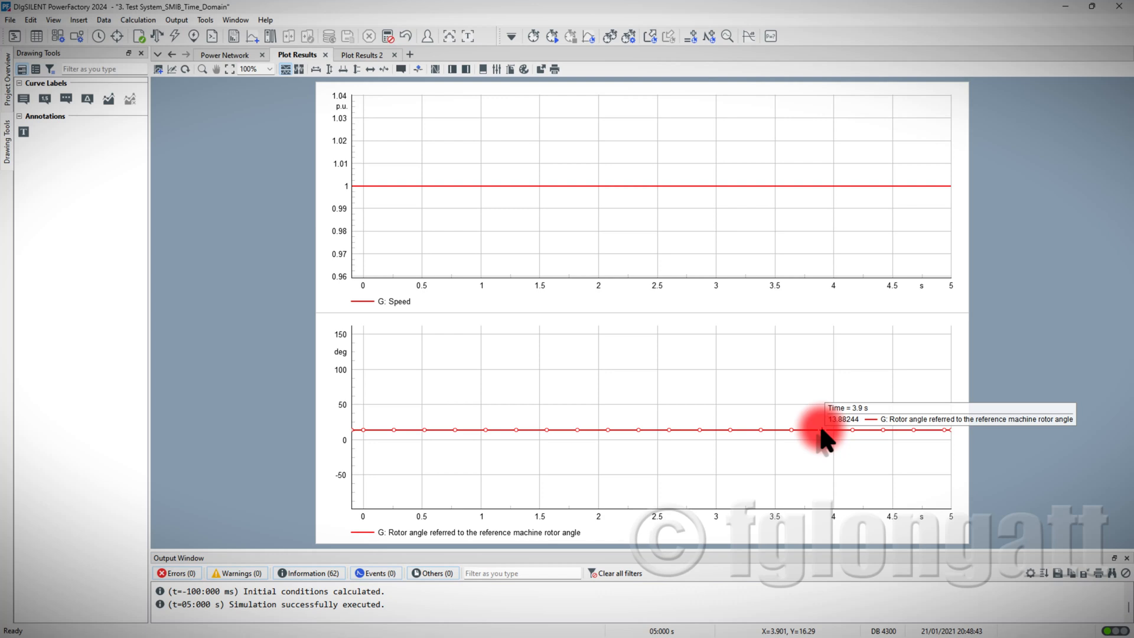
{"action": "mouse_move", "coordinate": [818, 443]}
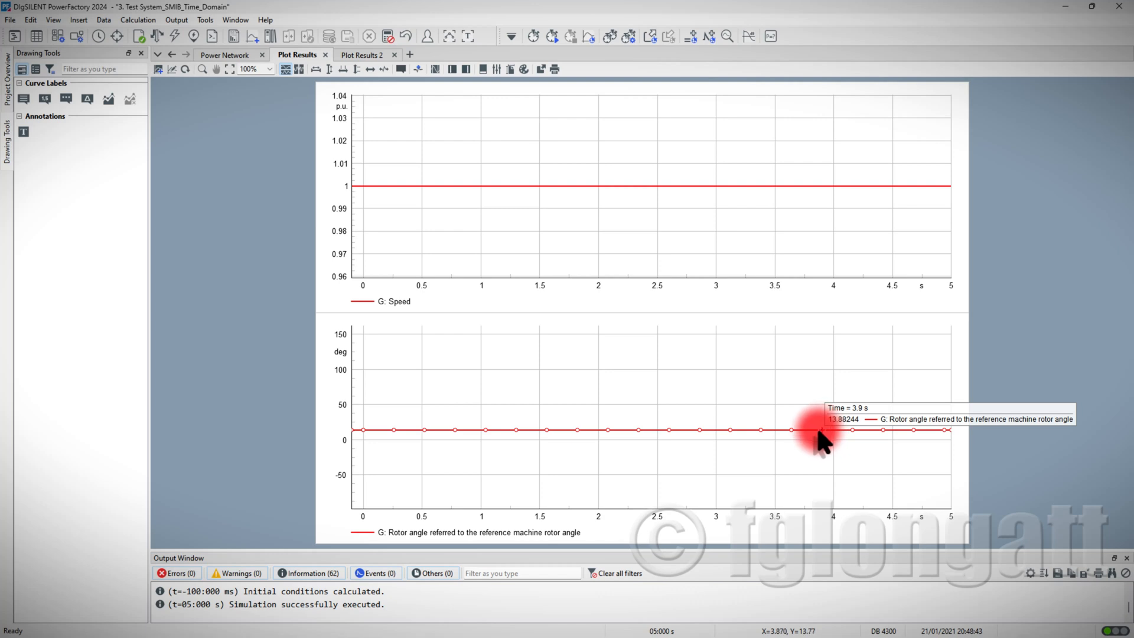
{"action": "mouse_move", "coordinate": [617, 430]}
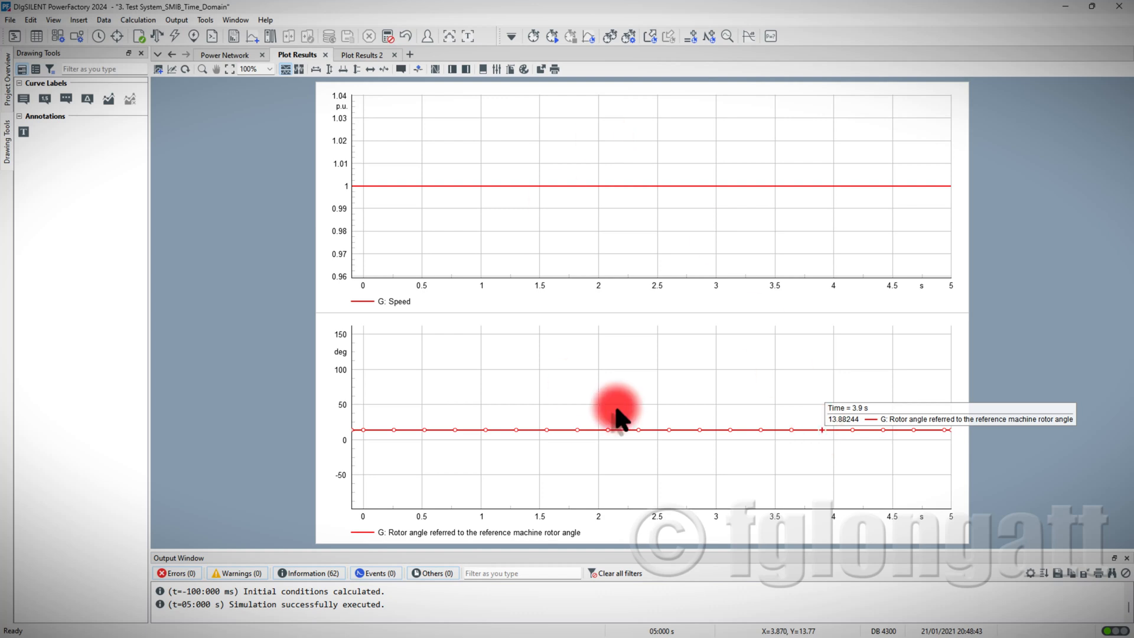
{"action": "mouse_move", "coordinate": [614, 272]}
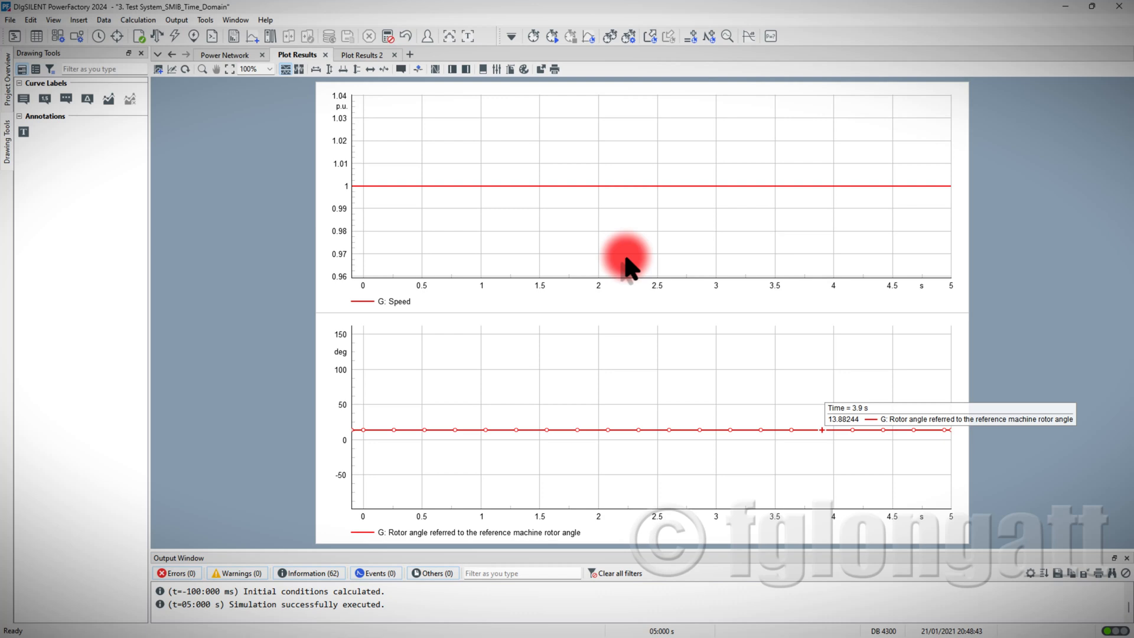
{"action": "mouse_move", "coordinate": [754, 521]}
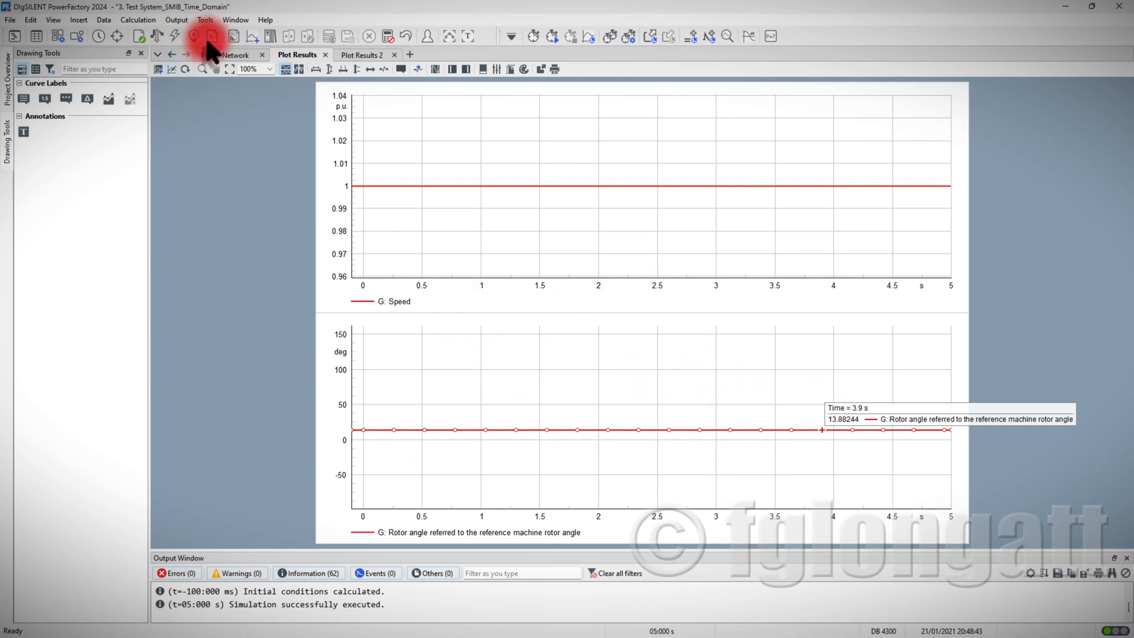
{"action": "left_click", "coordinate": [215, 54]}
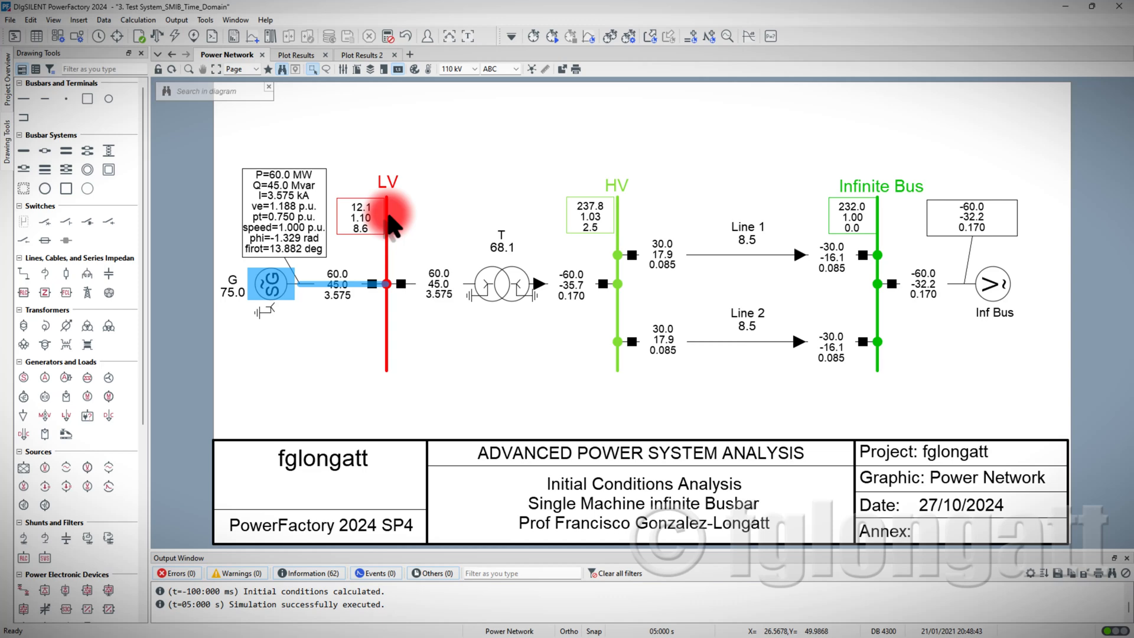
{"action": "mouse_move", "coordinate": [392, 228]}
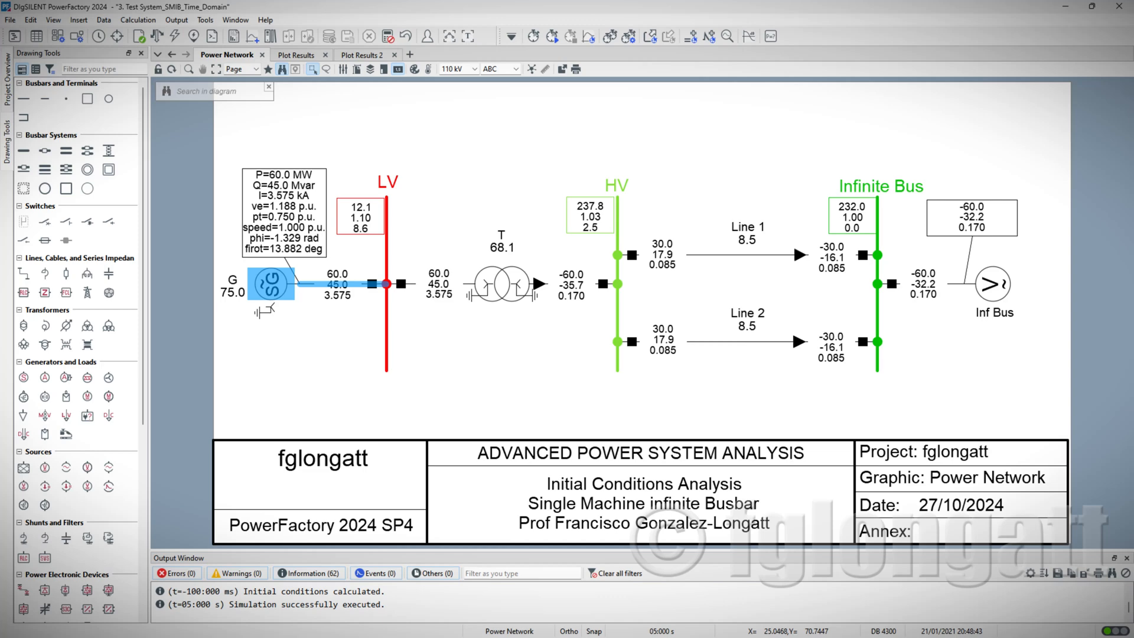